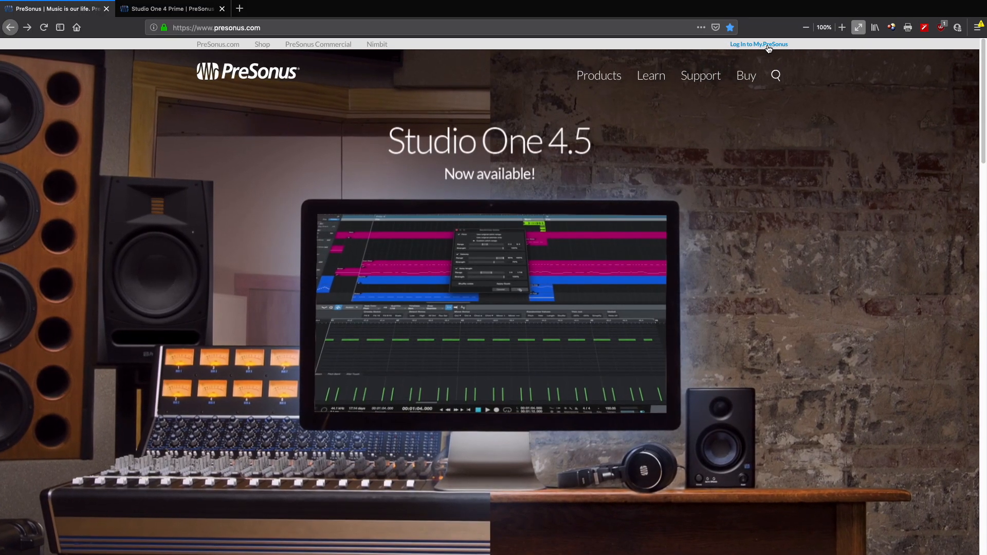
# Go to the My.PreSonus sign-in page via 'Log In to My.PreSonus' on presonus.com
pyautogui.click(759, 45)
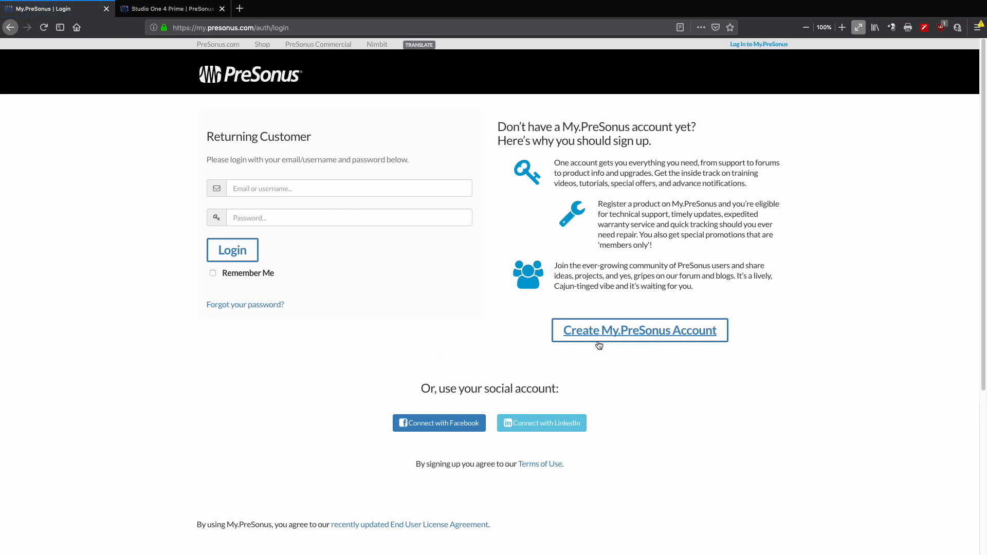
pyautogui.moveTo(681, 338)
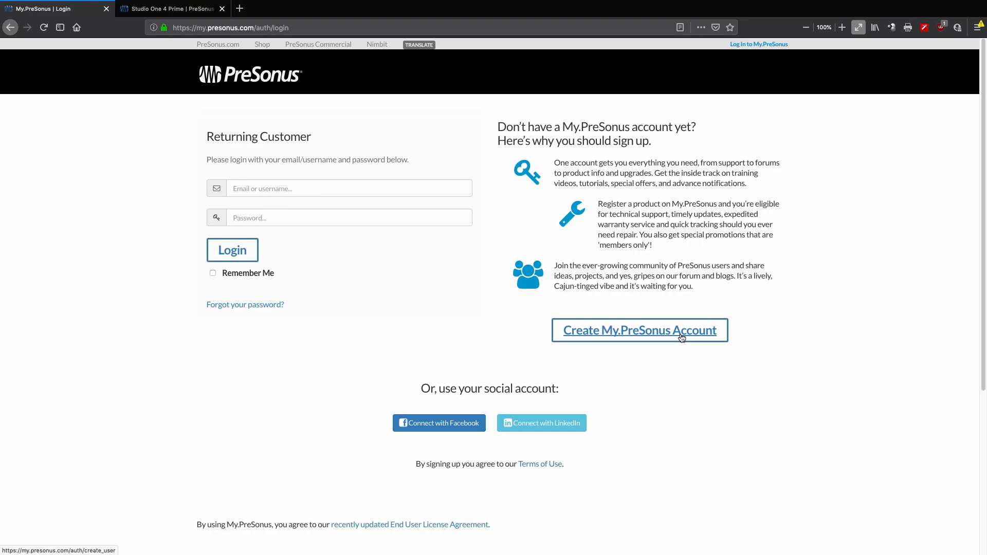
pyautogui.moveTo(586, 249)
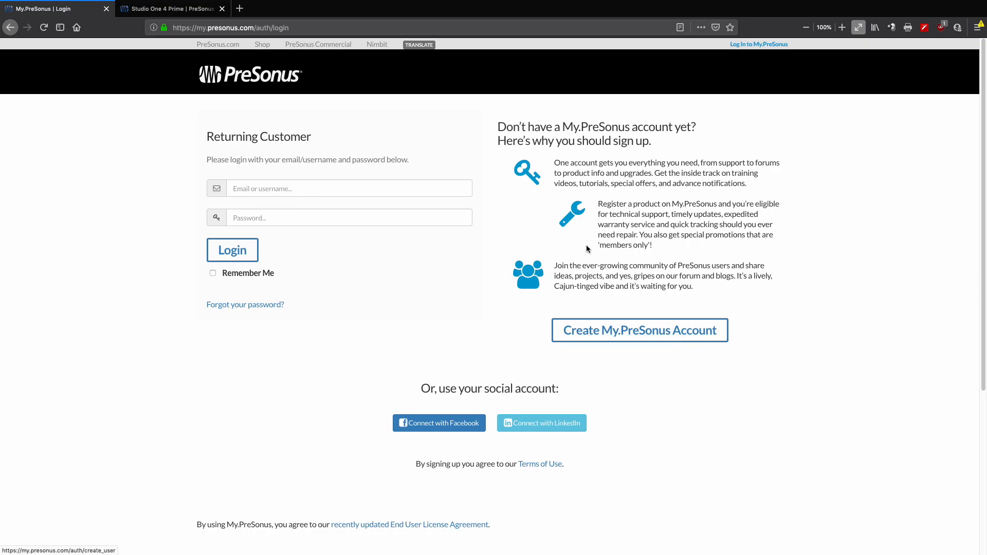
pyautogui.moveTo(336, 192)
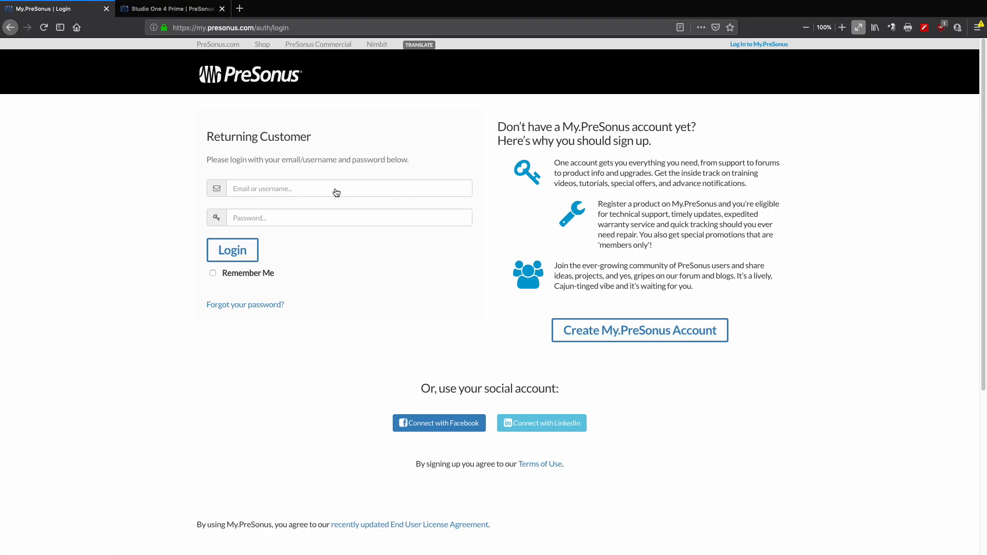
# Sign in to My.PreSonus and land on the profile page listing Most Recent Purchases
pyautogui.click(231, 250)
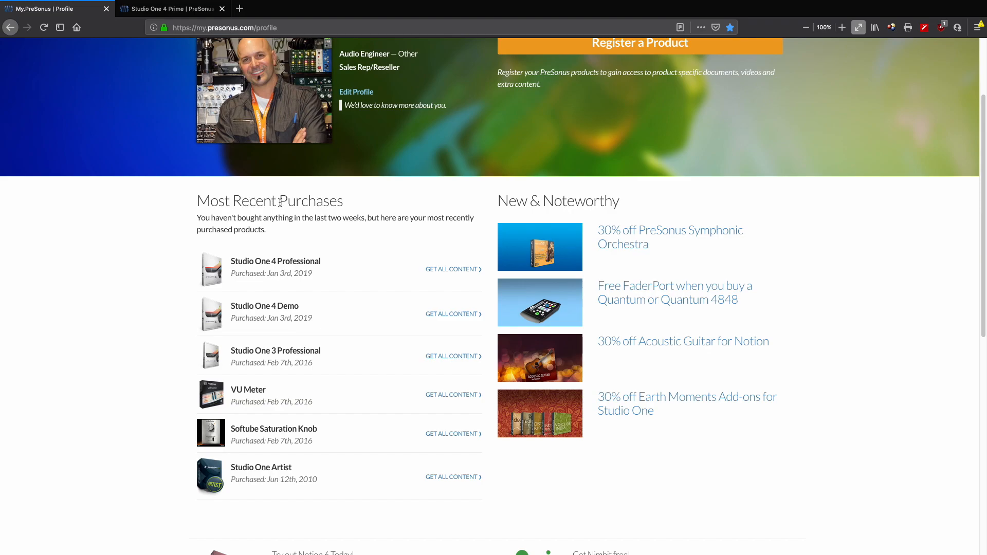
pyautogui.moveTo(320, 255)
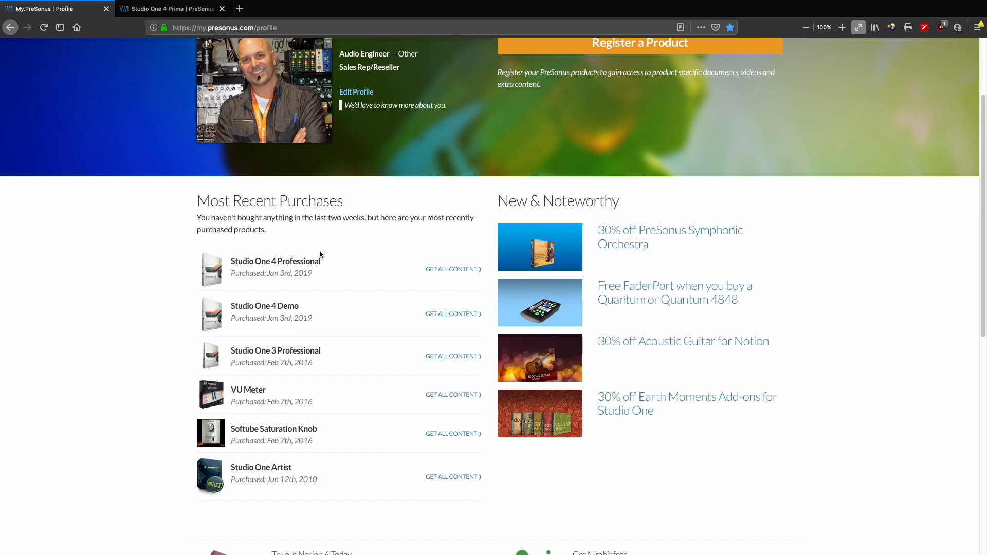
pyautogui.moveTo(301, 477)
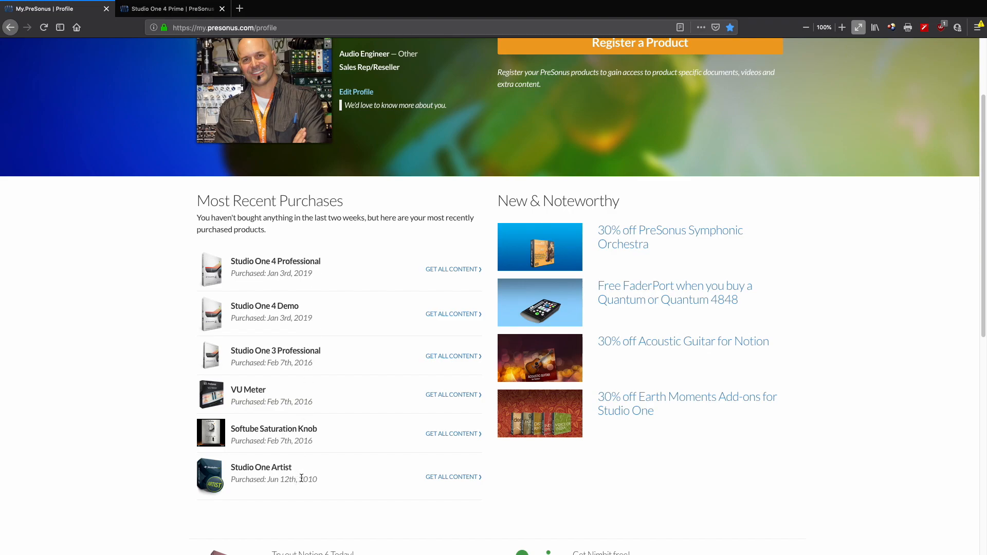
pyautogui.moveTo(321, 481)
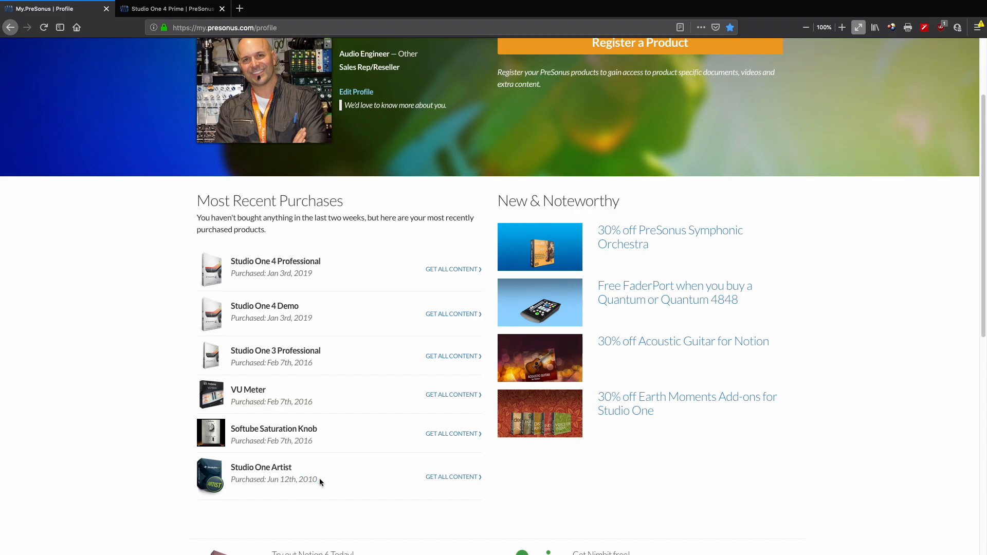
pyautogui.moveTo(580, 87)
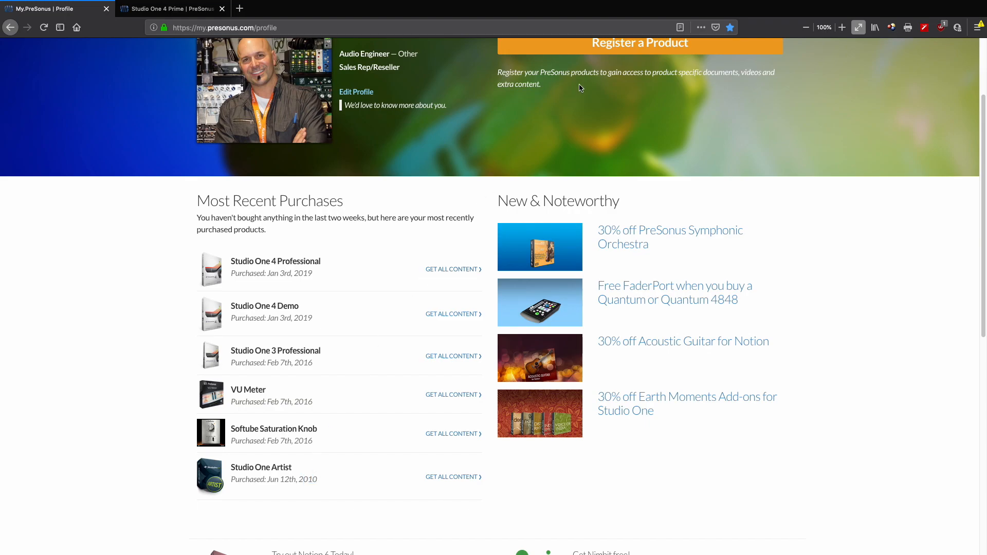
pyautogui.moveTo(639, 42)
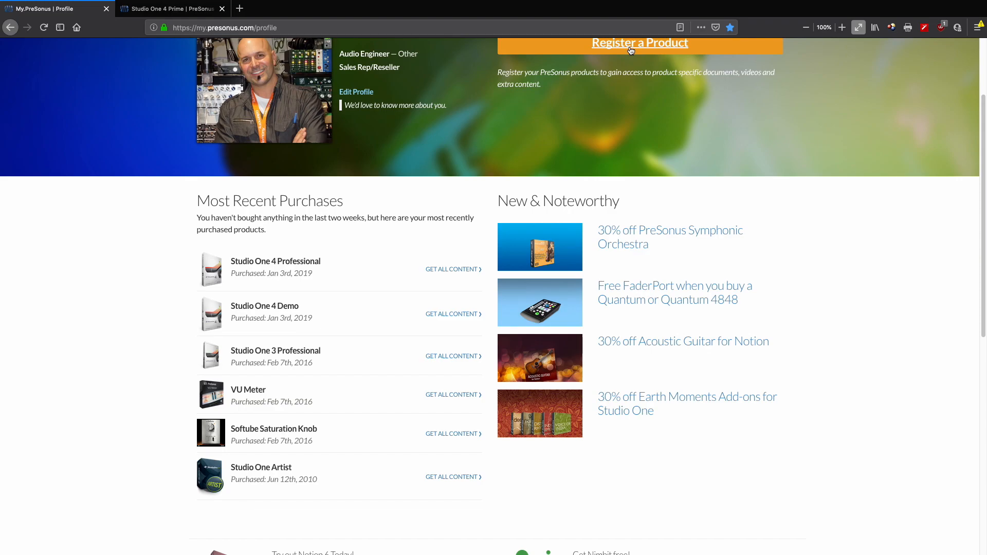
pyautogui.moveTo(459, 253)
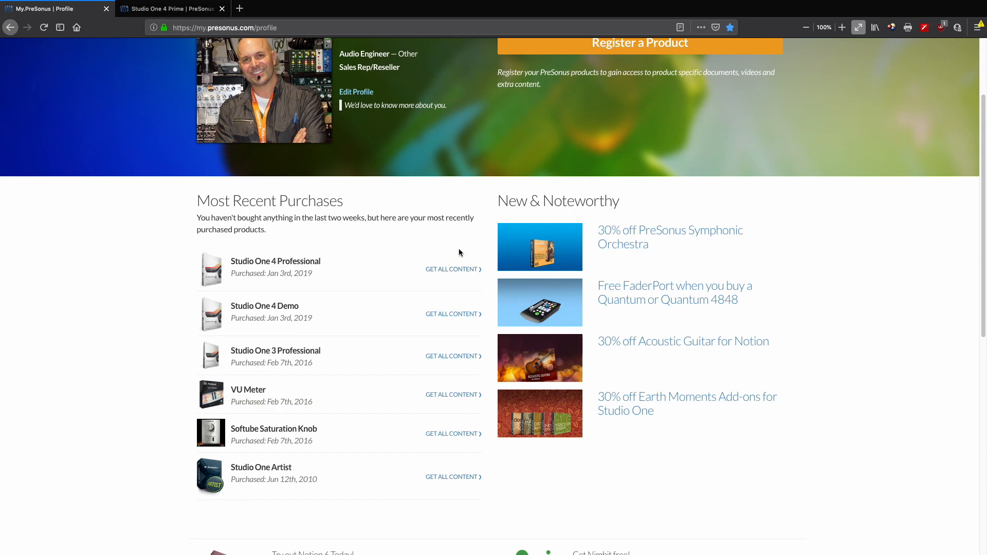
pyautogui.moveTo(453, 287)
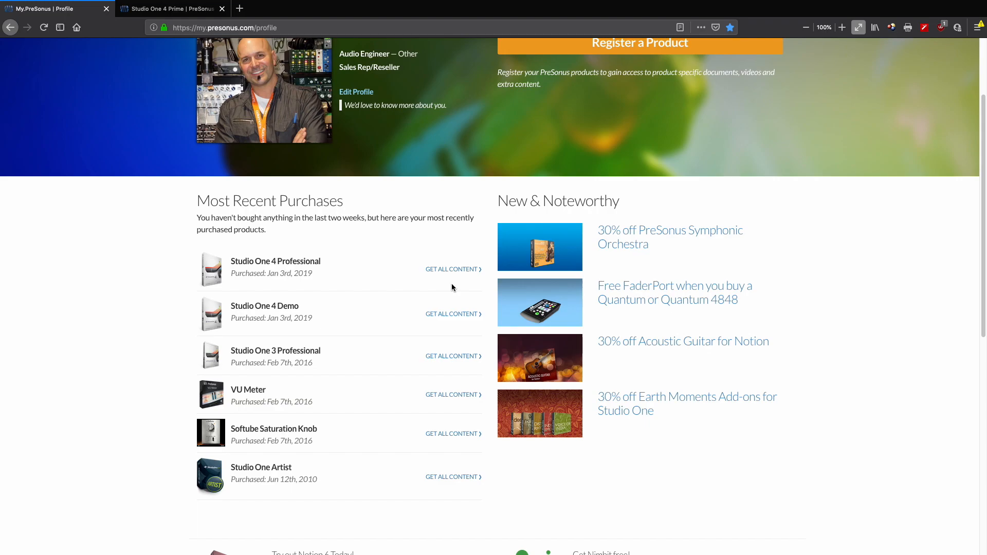
pyautogui.moveTo(460, 275)
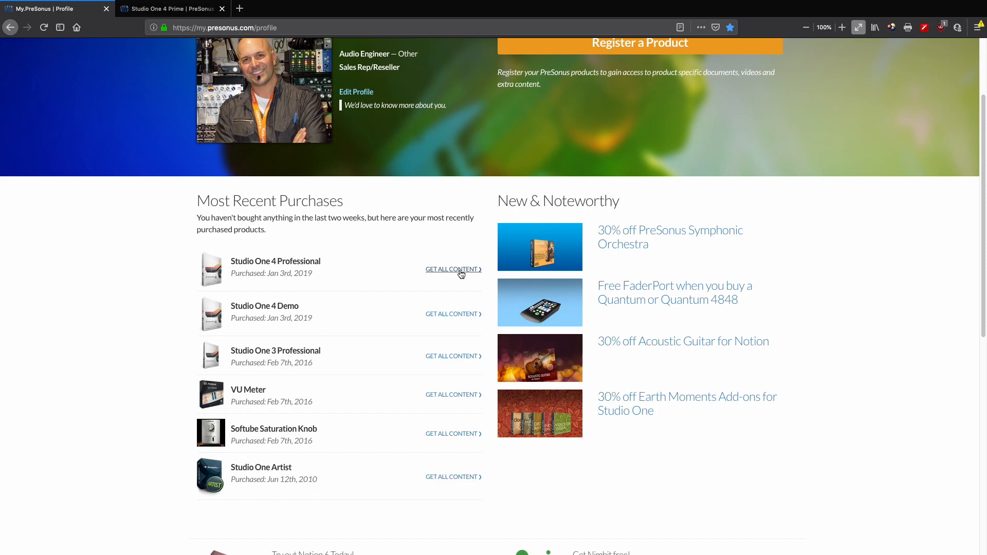
# Open 'Get All Content' for Studio One 4 Professional, then switch to the Studio One 4 Prime shop page
pyautogui.click(452, 269)
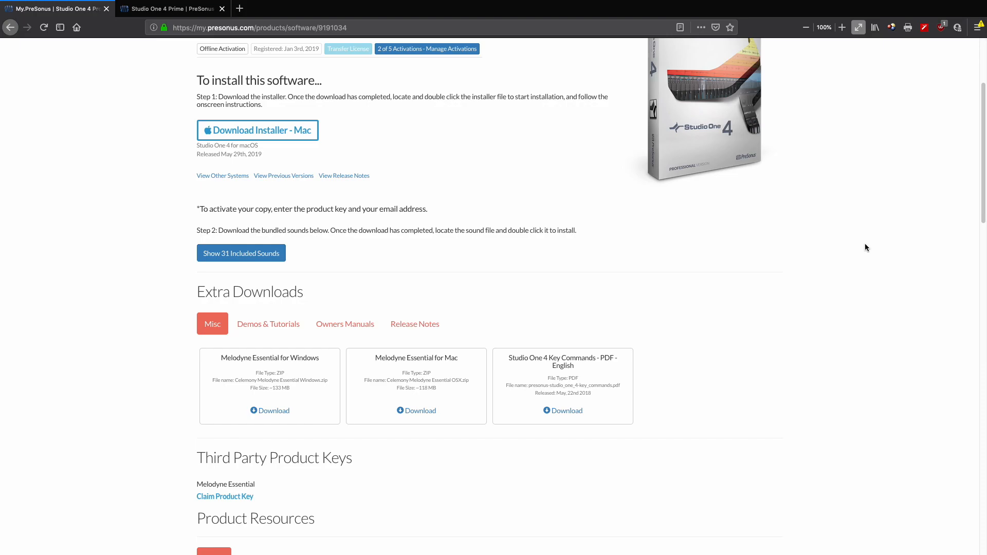
pyautogui.moveTo(163, 83)
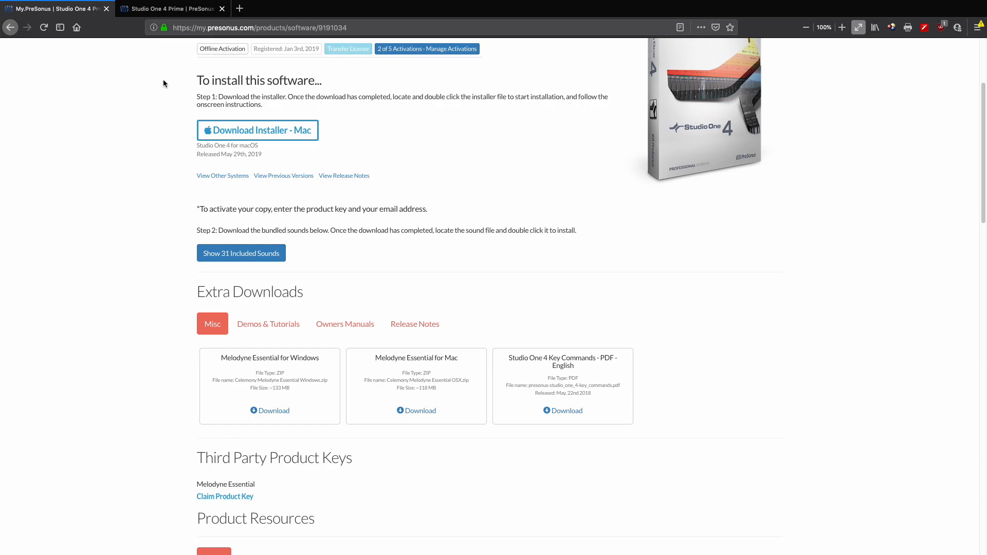
pyautogui.click(170, 9)
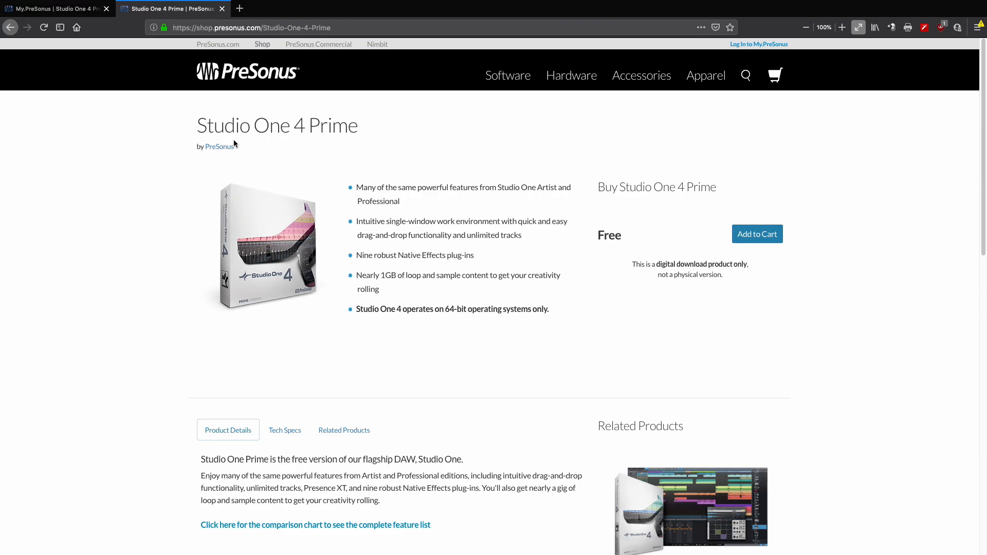
pyautogui.moveTo(241, 130)
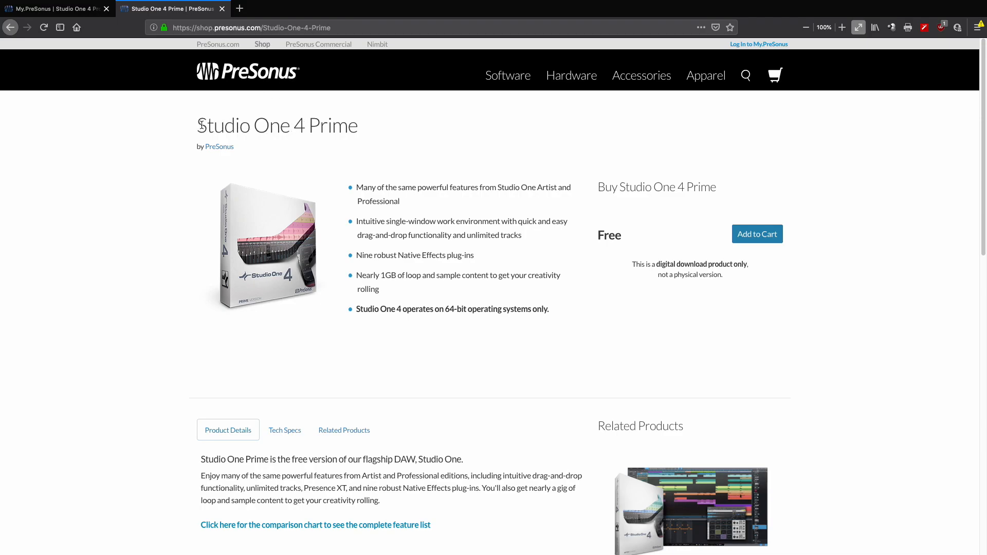
pyautogui.moveTo(376, 132)
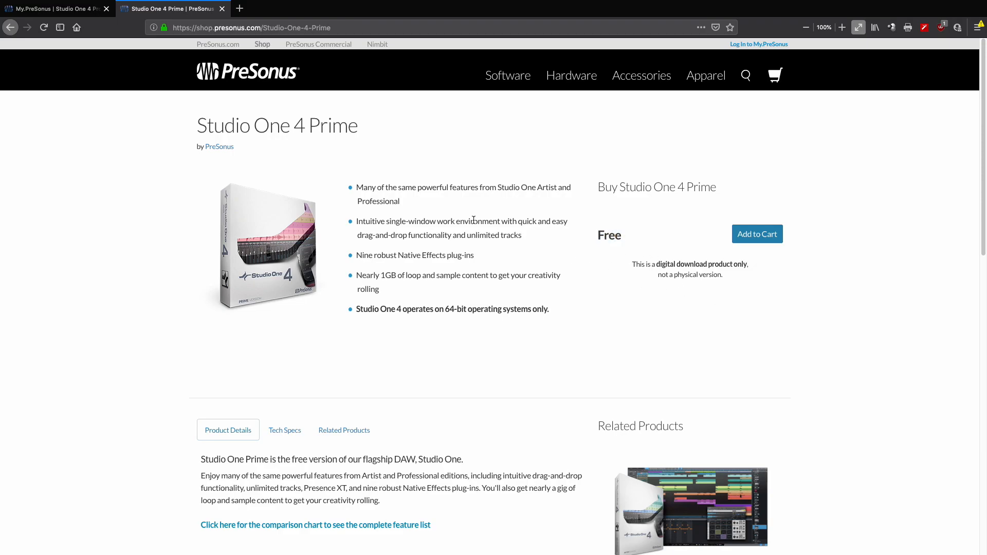
pyautogui.moveTo(509, 191)
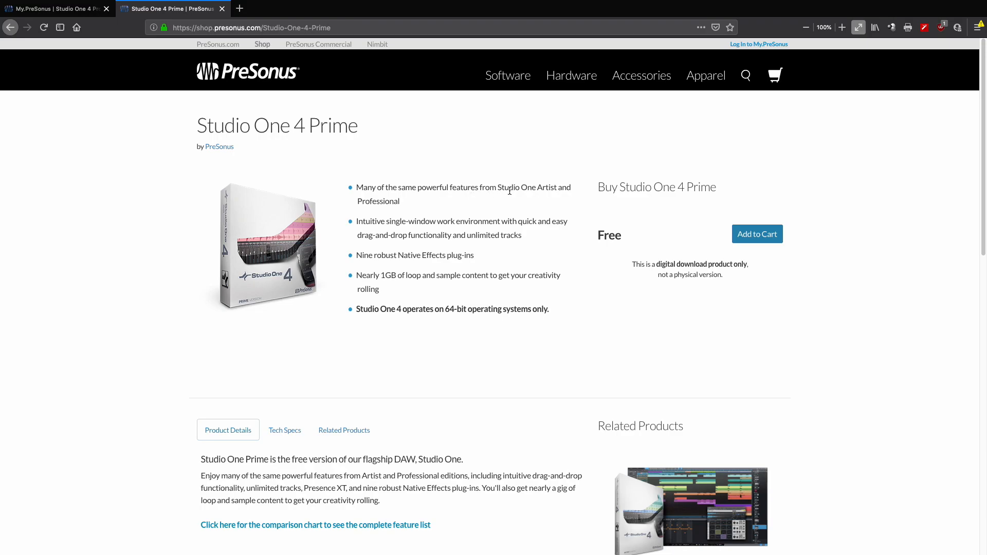
pyautogui.moveTo(476, 230)
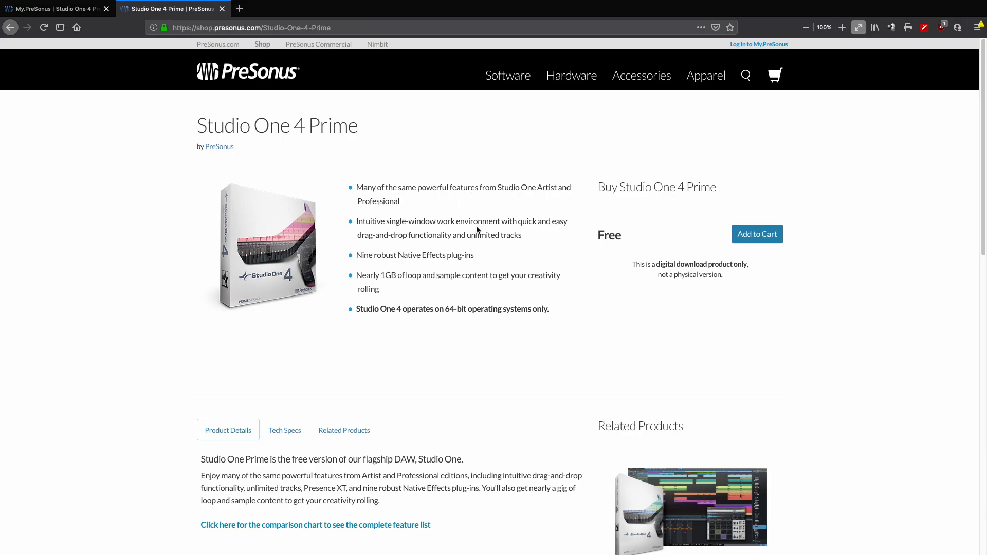
pyautogui.moveTo(458, 256)
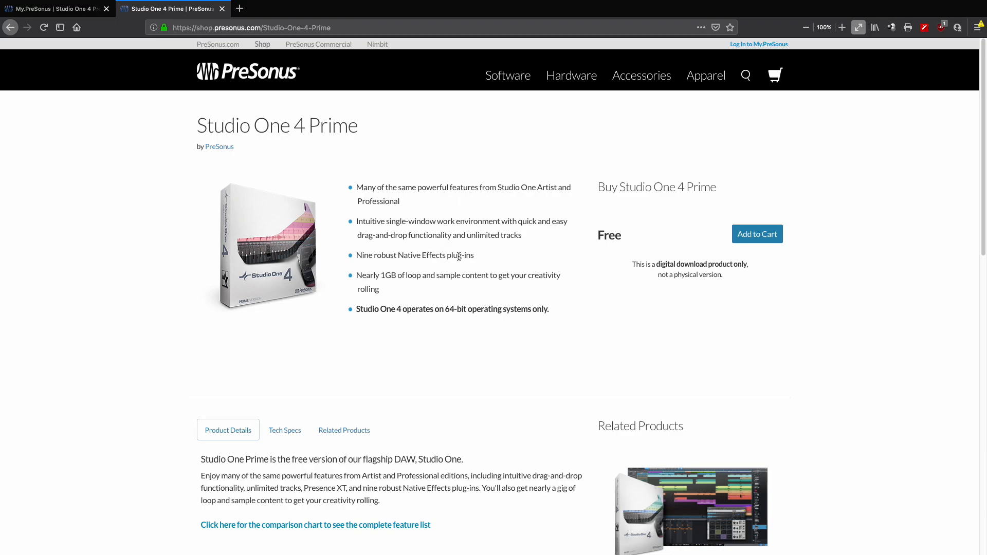
pyautogui.moveTo(442, 275)
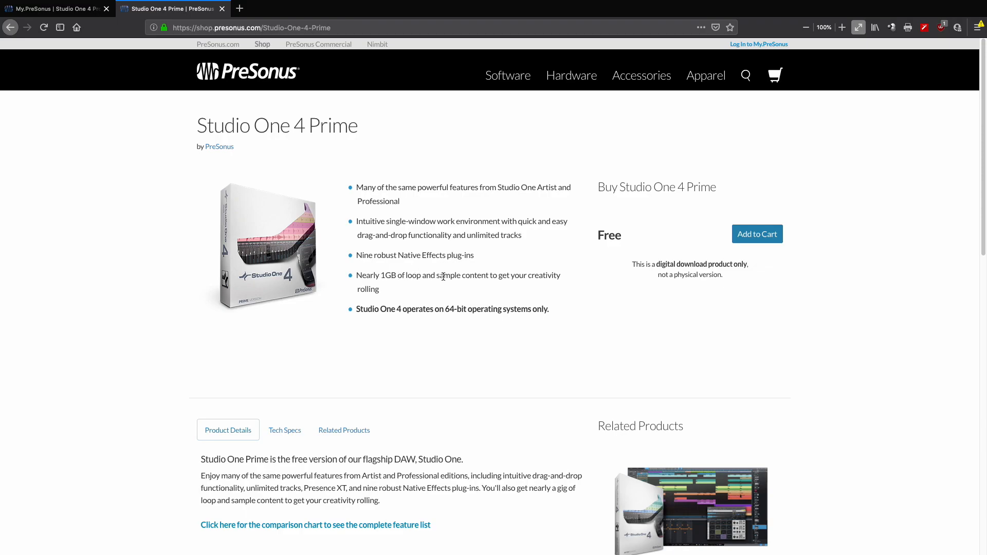
pyautogui.moveTo(577, 323)
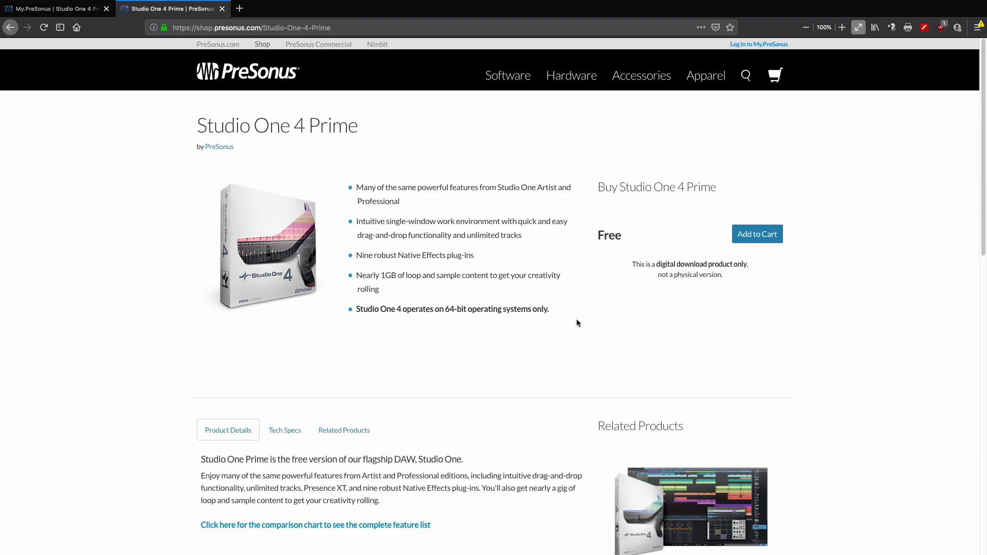
pyautogui.moveTo(721, 263)
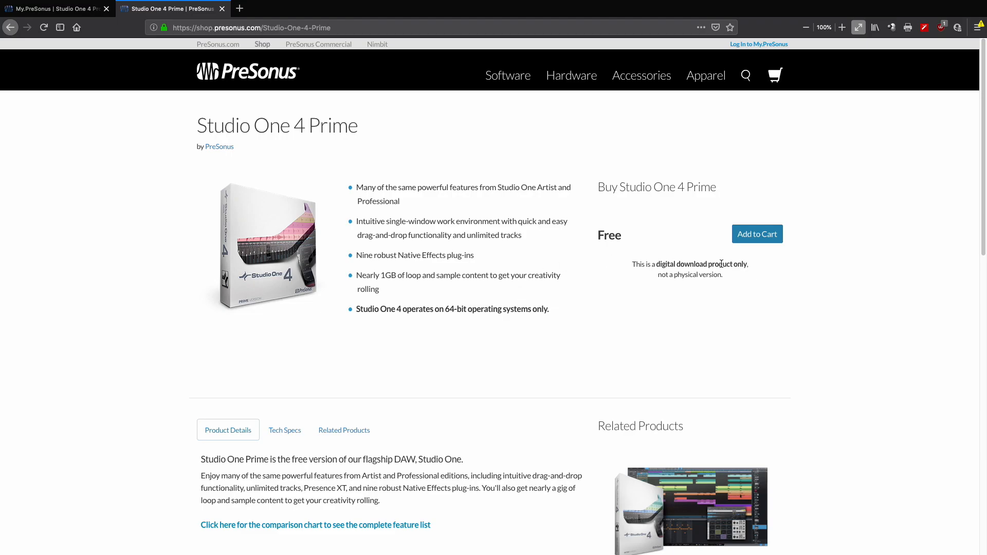
pyautogui.moveTo(805, 245)
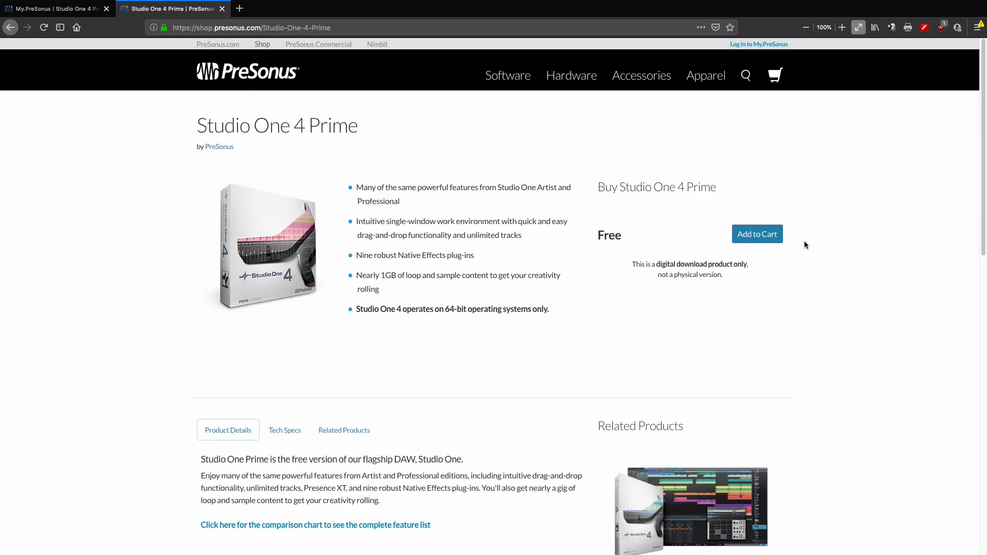
pyautogui.moveTo(857, 296)
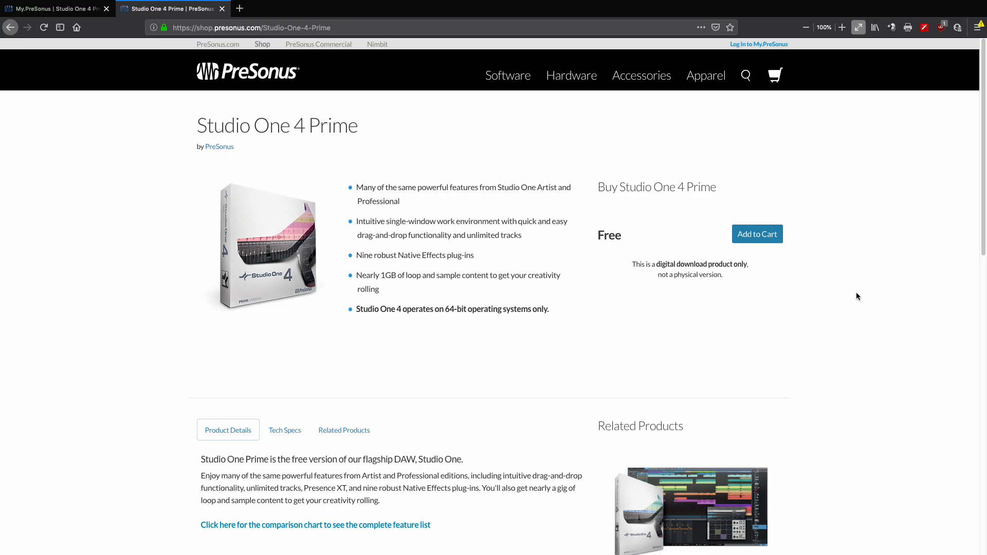
# Scroll through the Studio One 4 Prime shop page showing the free download and paid editions
pyautogui.scroll(-3)
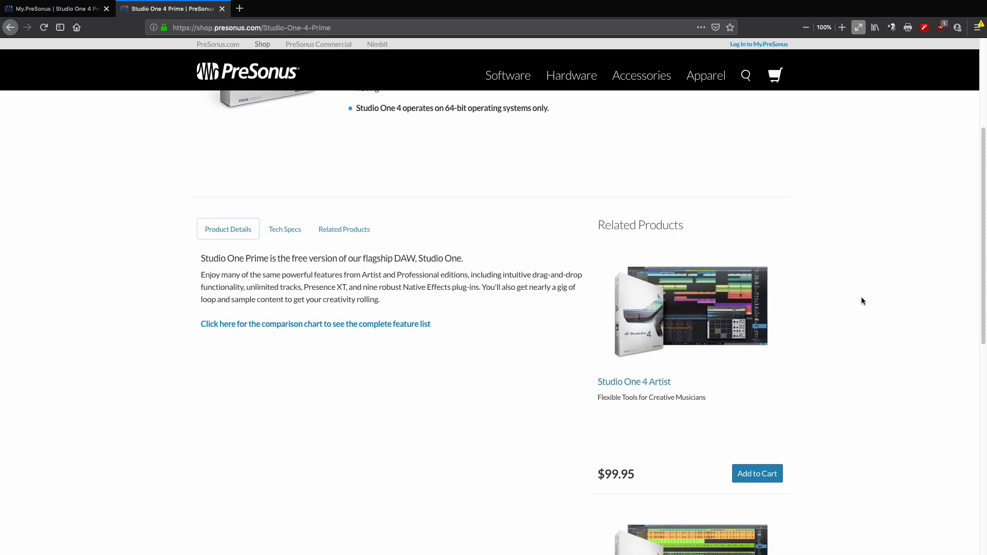
pyautogui.scroll(-3)
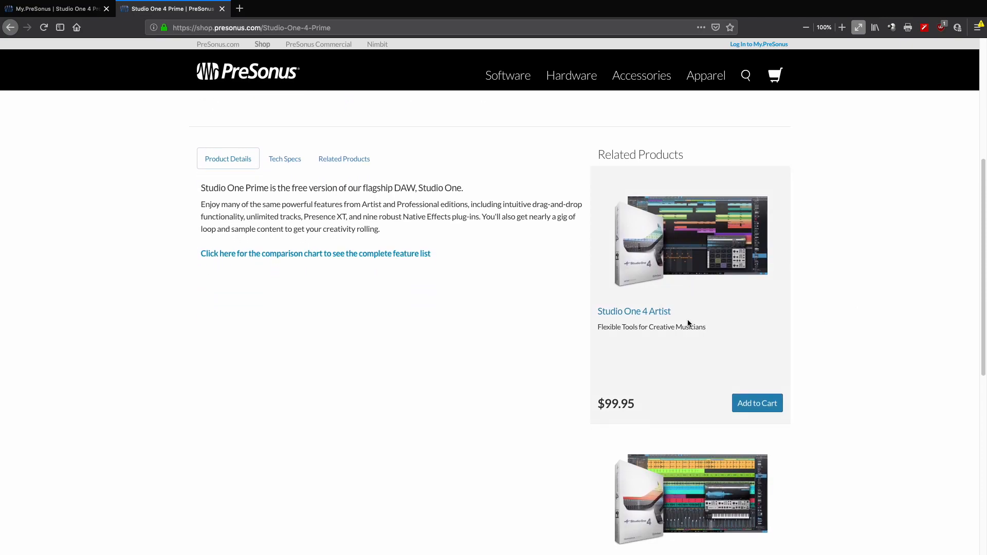
pyautogui.scroll(-3)
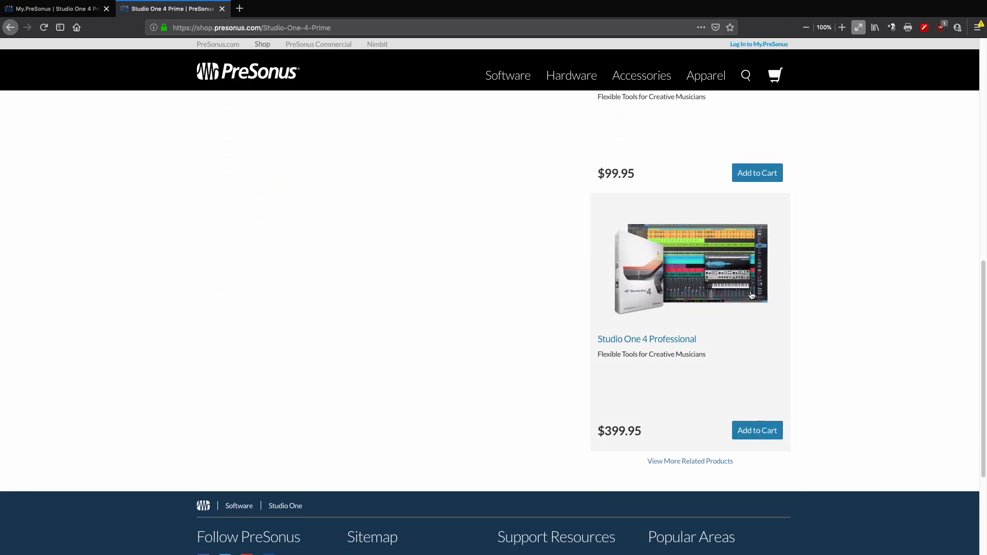
pyautogui.scroll(3)
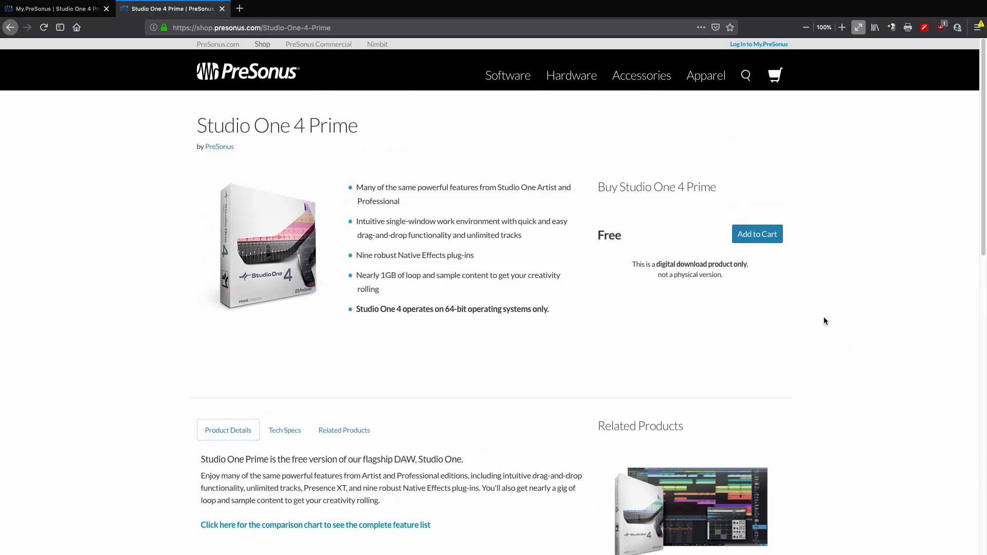
# Switch back to the My.PreSonus Studio One 4 Professional product page with its Mac installer
pyautogui.click(54, 8)
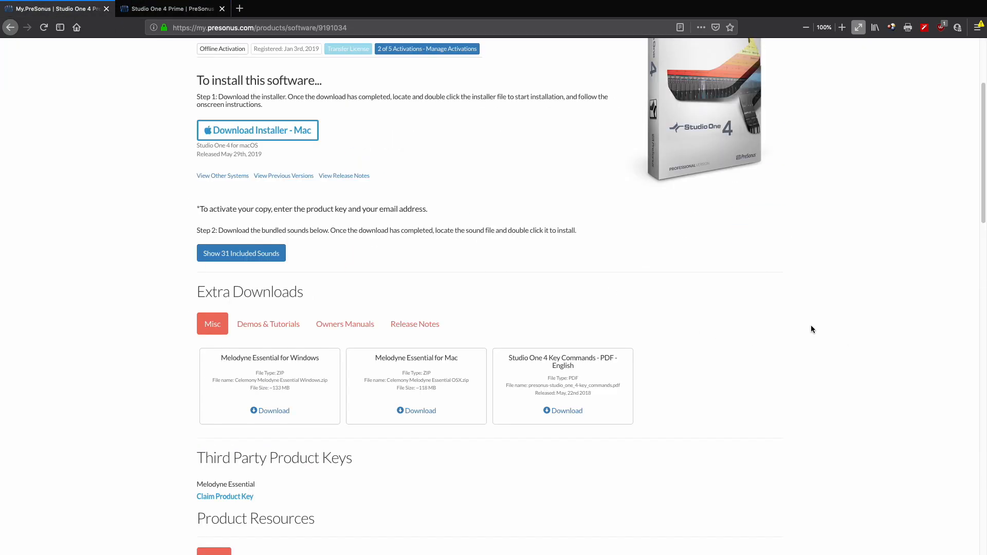
pyautogui.moveTo(808, 323)
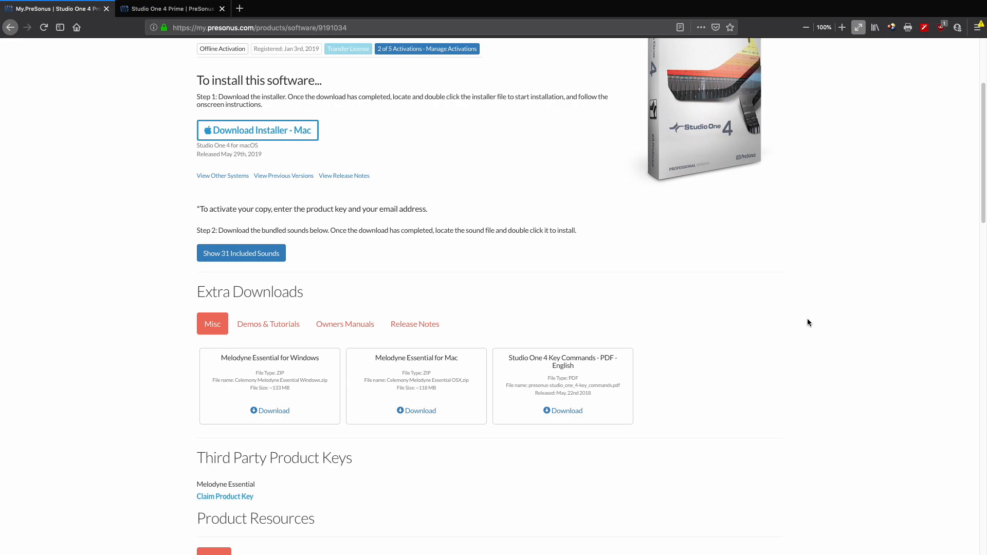
pyautogui.moveTo(230, 76)
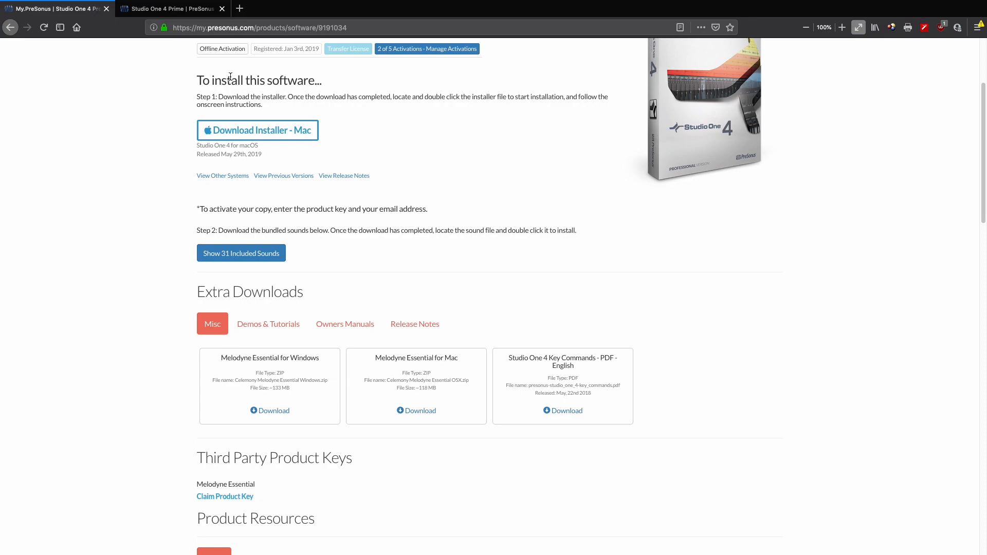
pyautogui.moveTo(347, 50)
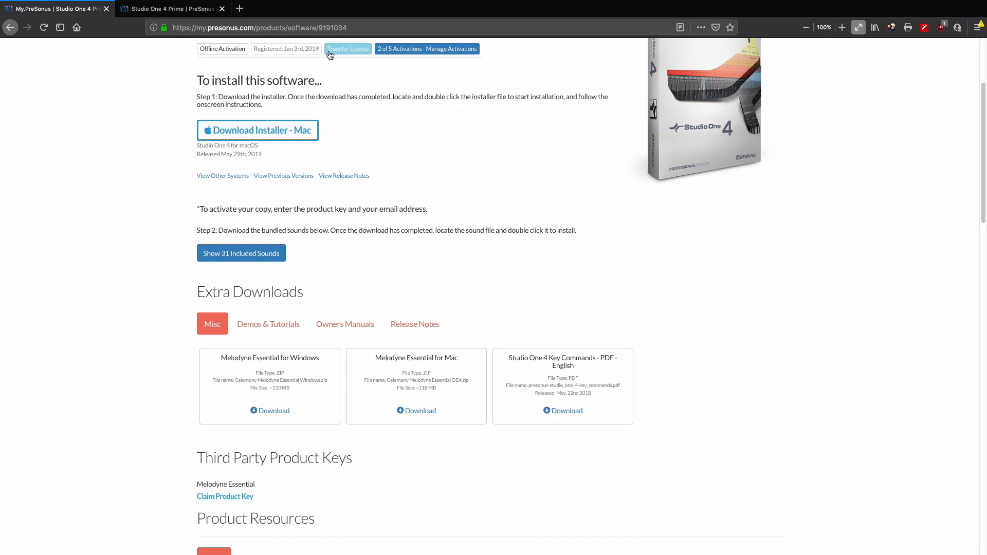
pyautogui.moveTo(422, 51)
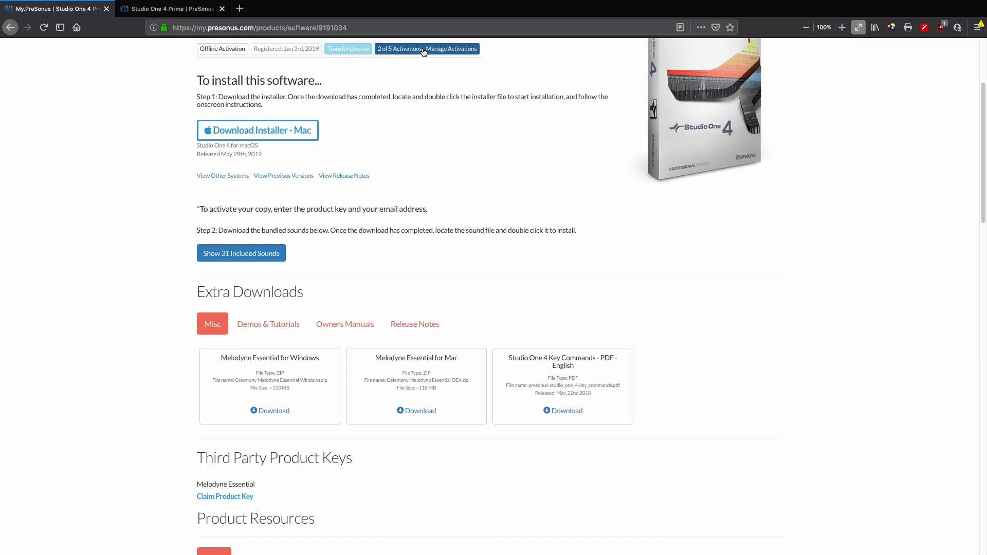
pyautogui.moveTo(376, 53)
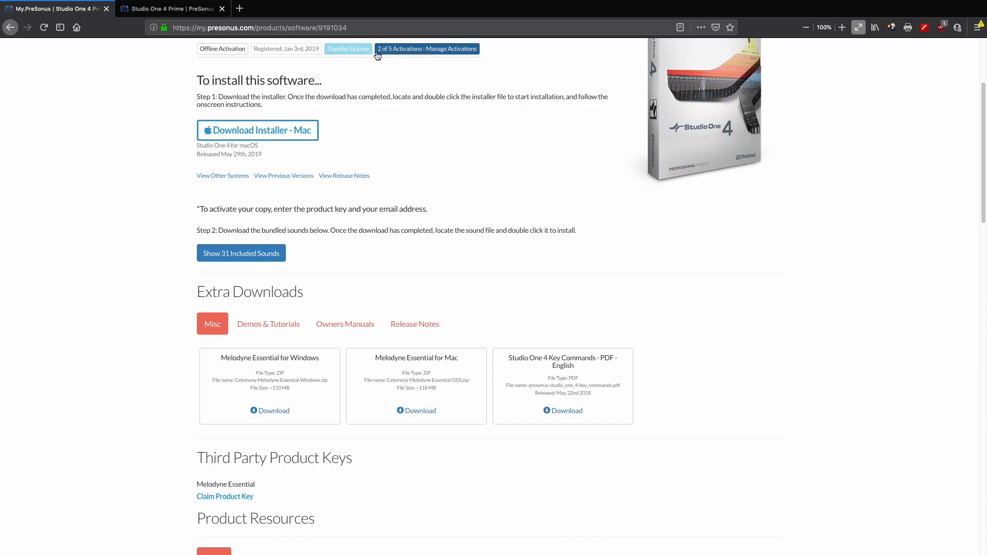
pyautogui.moveTo(405, 52)
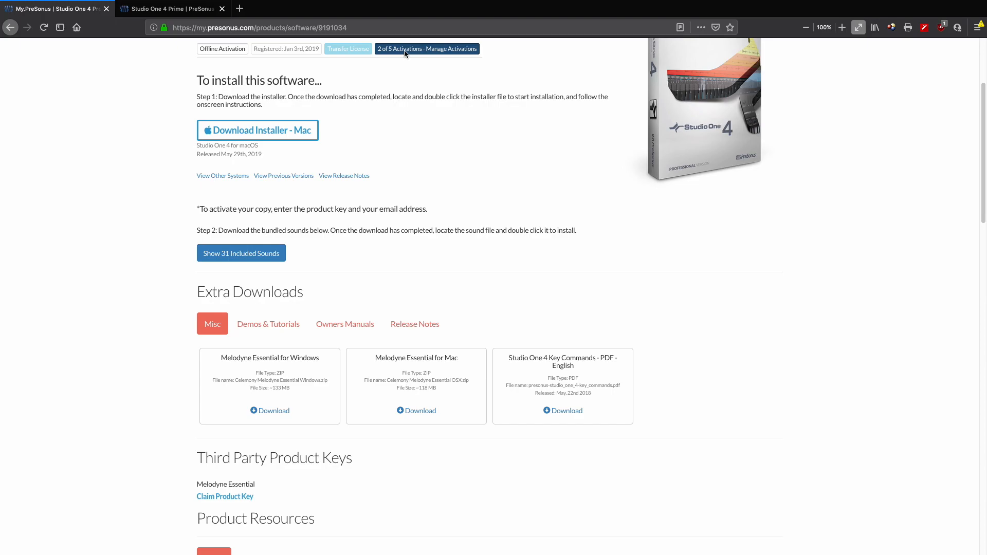
# Show the Manage Activations list via the '2 of 5 Activations' button
pyautogui.click(425, 48)
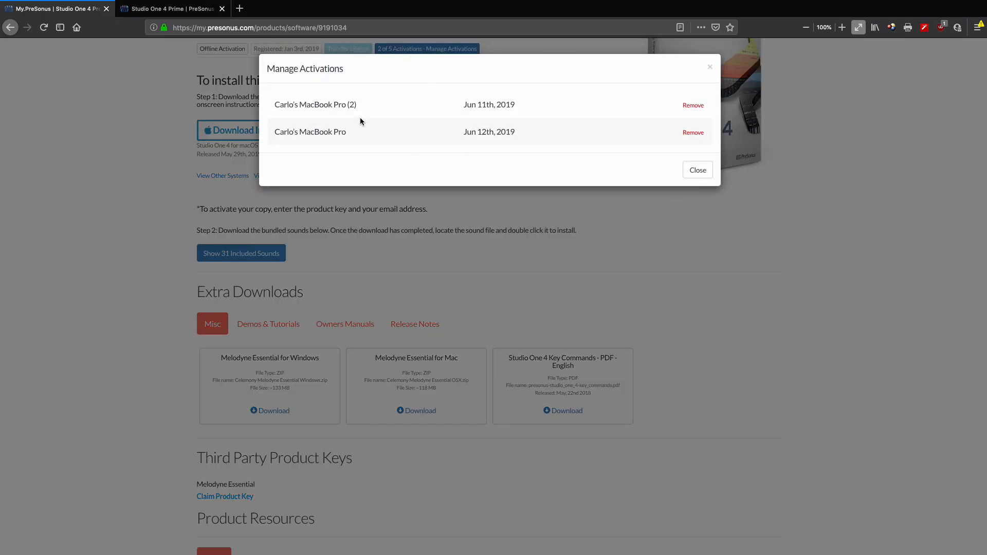
pyautogui.moveTo(368, 113)
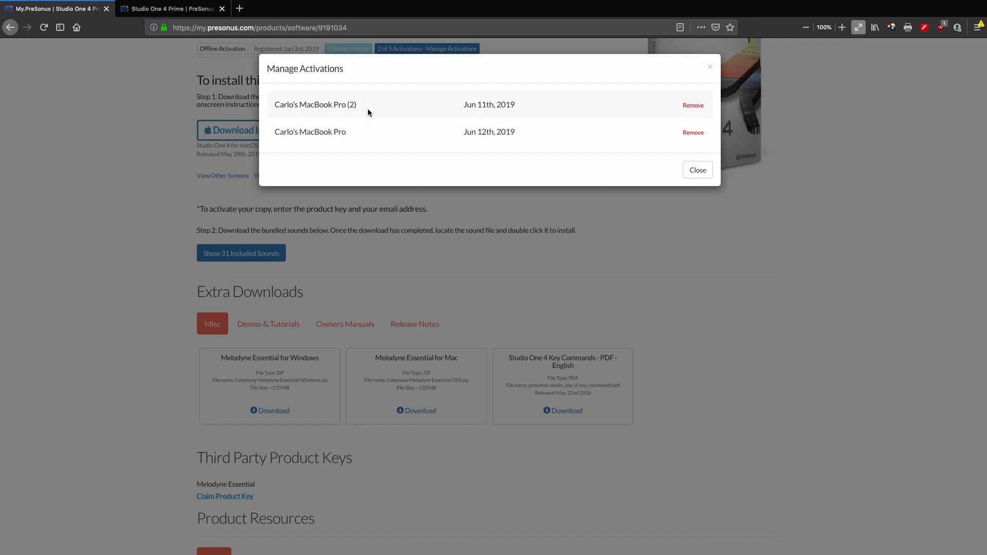
pyautogui.moveTo(365, 147)
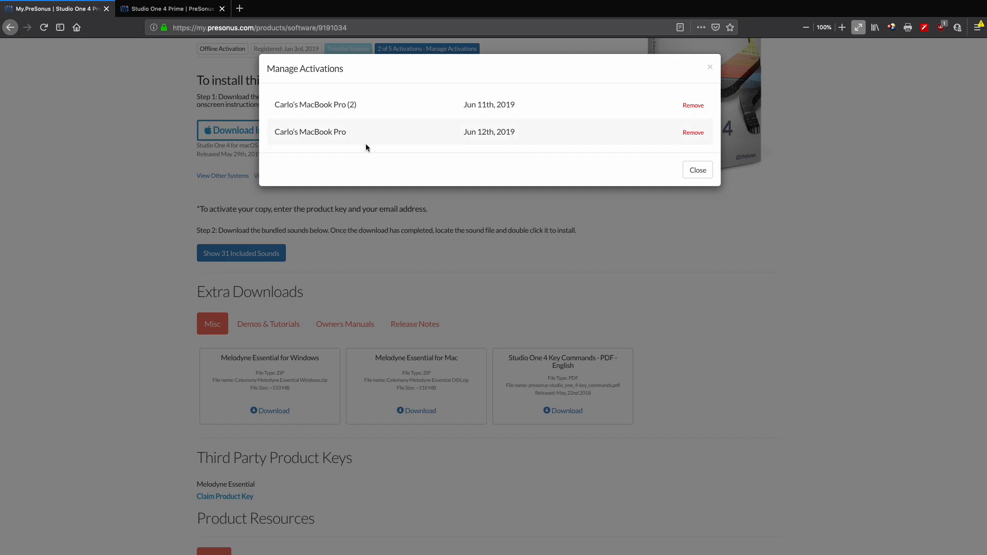
pyautogui.moveTo(656, 156)
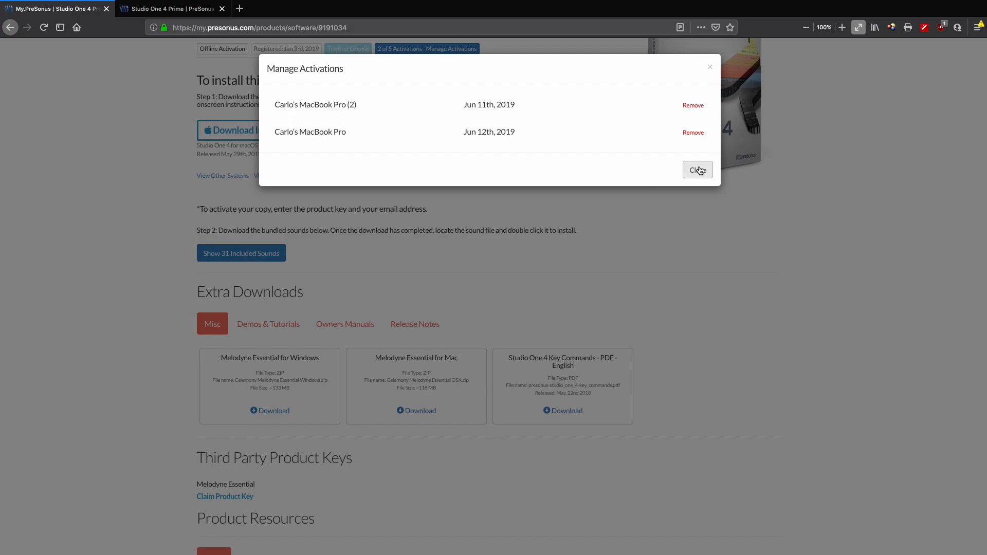
# Close the Manage Activations dialog and scroll through the extra downloads such as Melodyne Essential
pyautogui.click(697, 170)
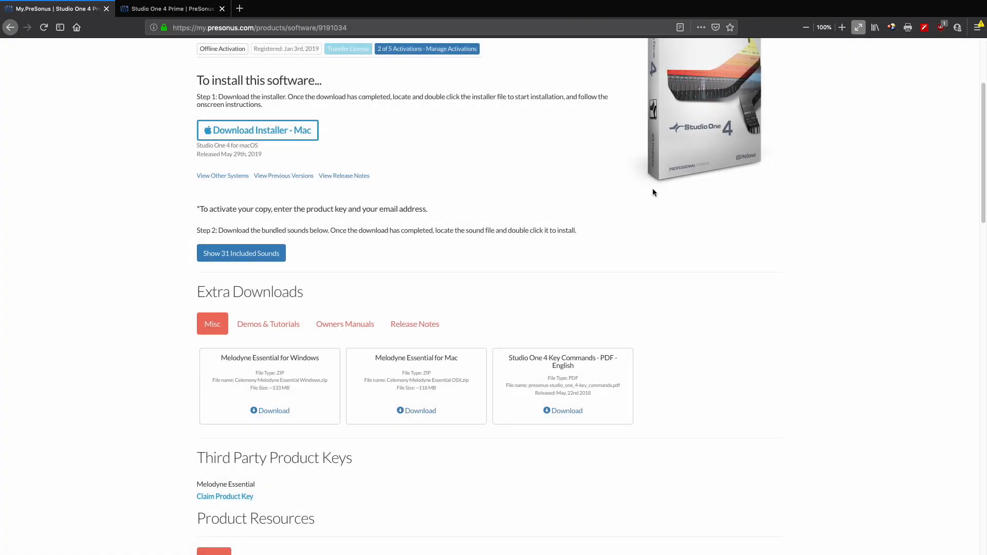
pyautogui.moveTo(269, 97)
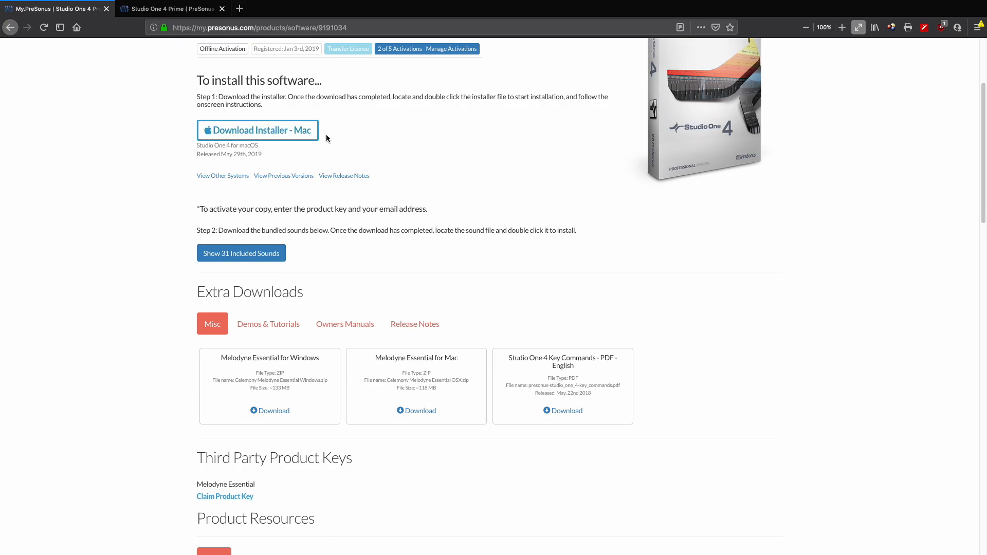
pyautogui.moveTo(354, 135)
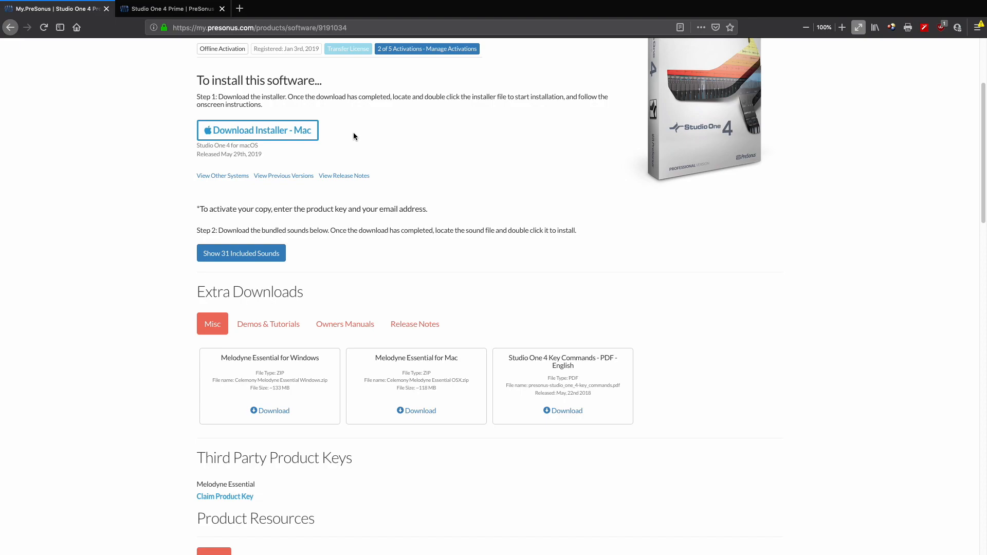
pyautogui.moveTo(458, 233)
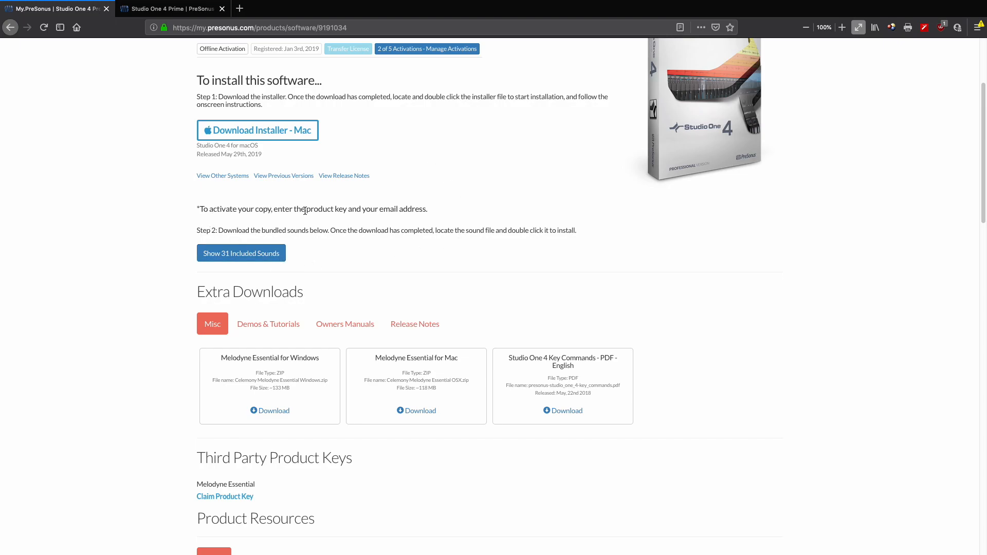
pyautogui.moveTo(419, 257)
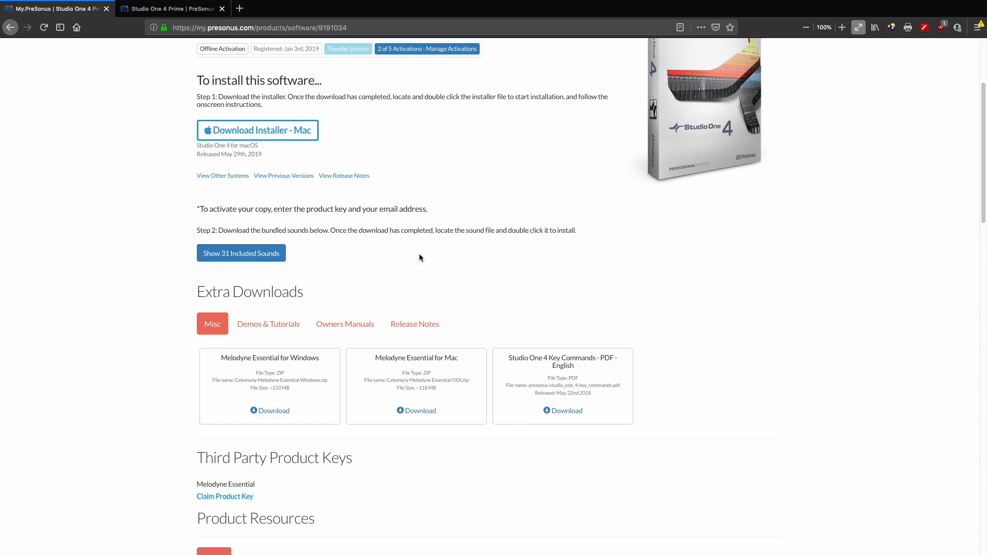
pyautogui.moveTo(249, 295)
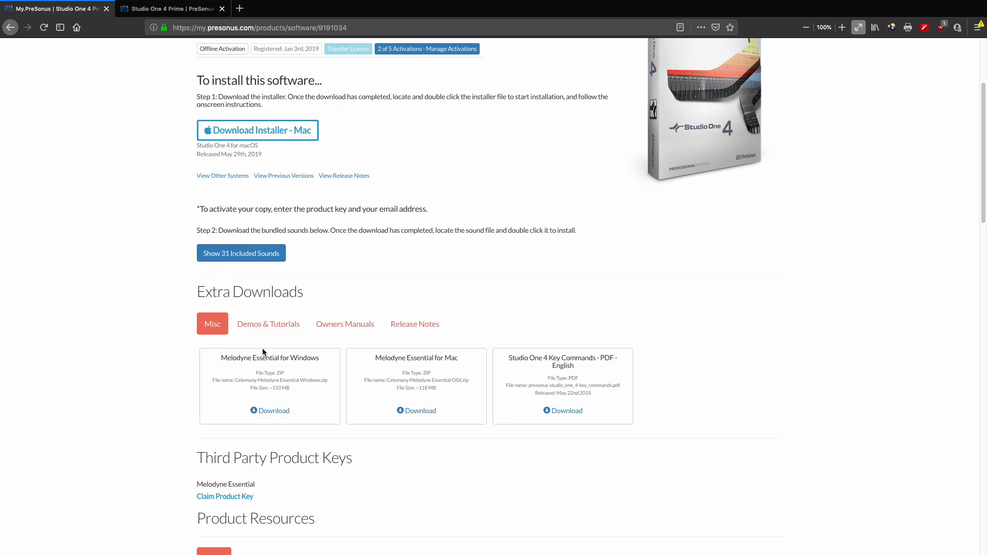
pyautogui.moveTo(296, 358)
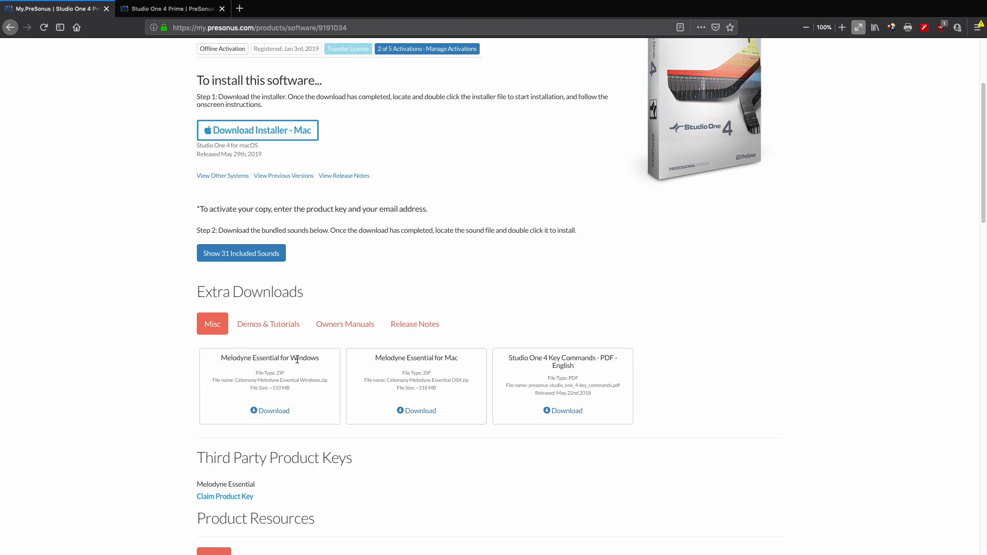
pyautogui.moveTo(409, 360)
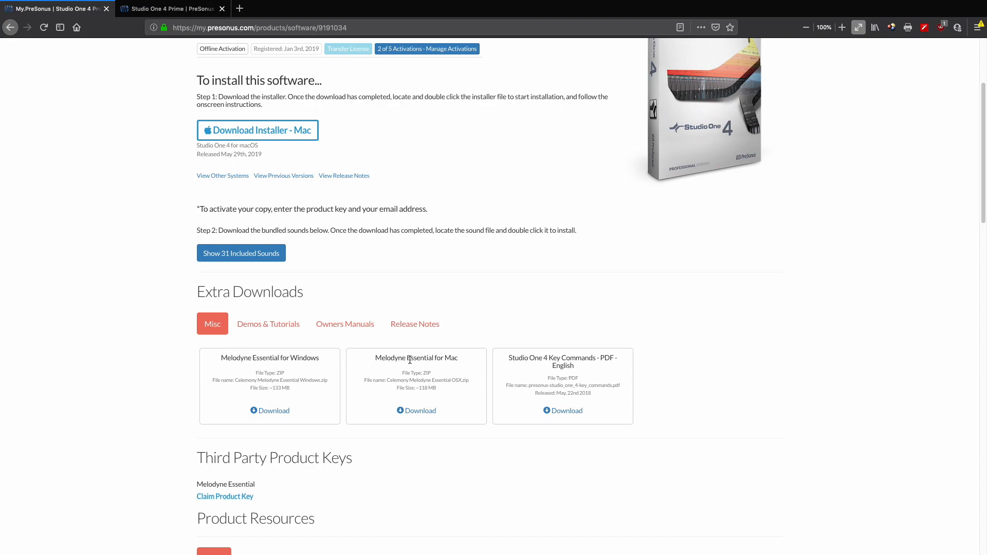
pyautogui.moveTo(655, 359)
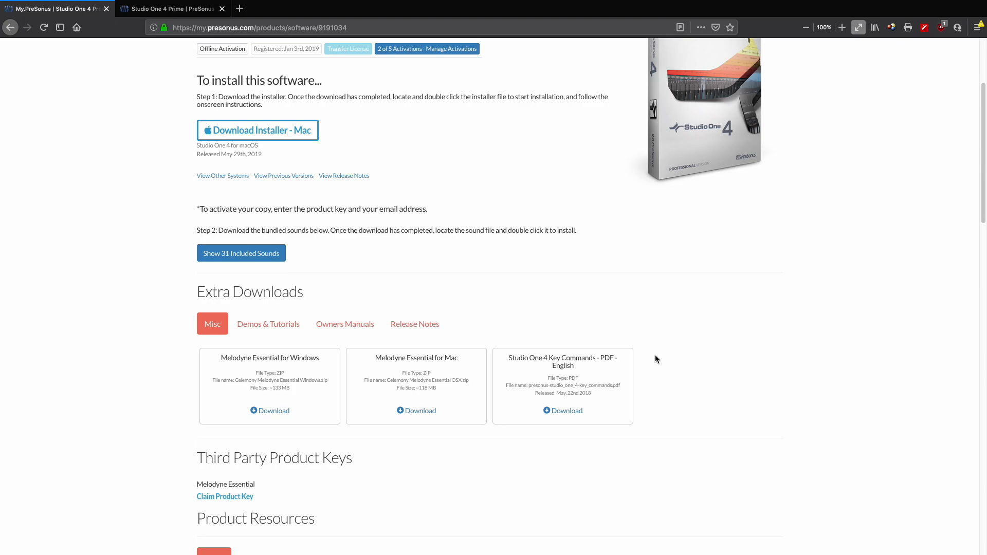
pyautogui.moveTo(384, 312)
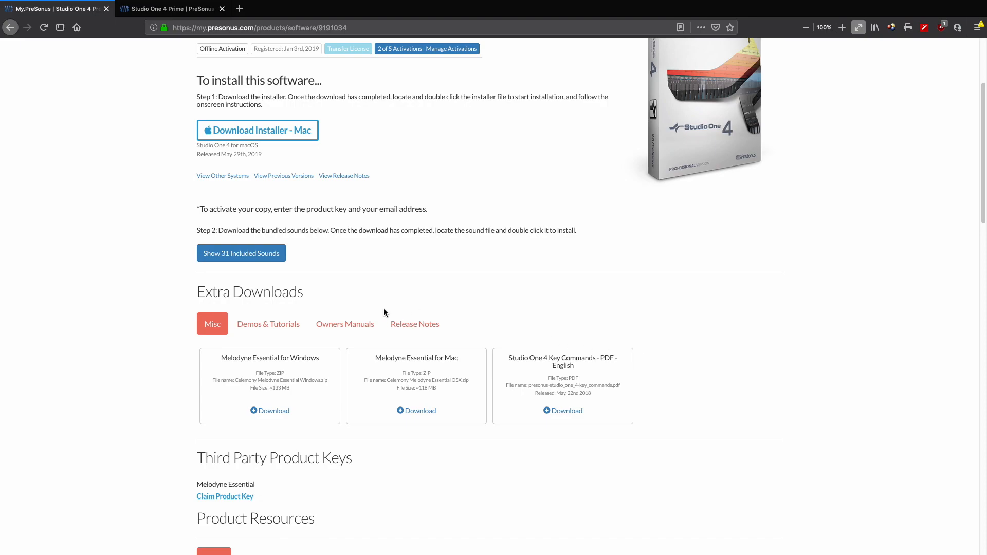
pyautogui.moveTo(267, 323)
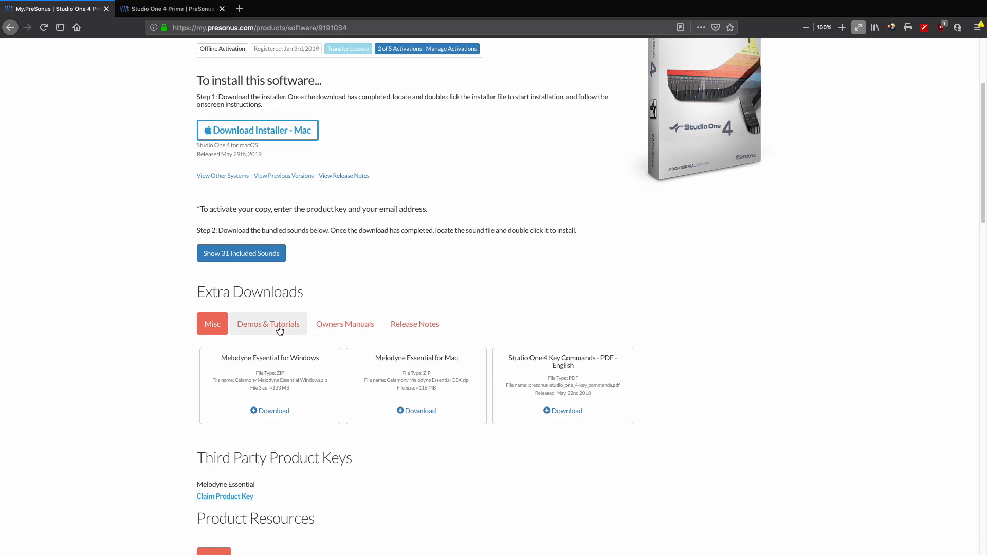
pyautogui.moveTo(345, 324)
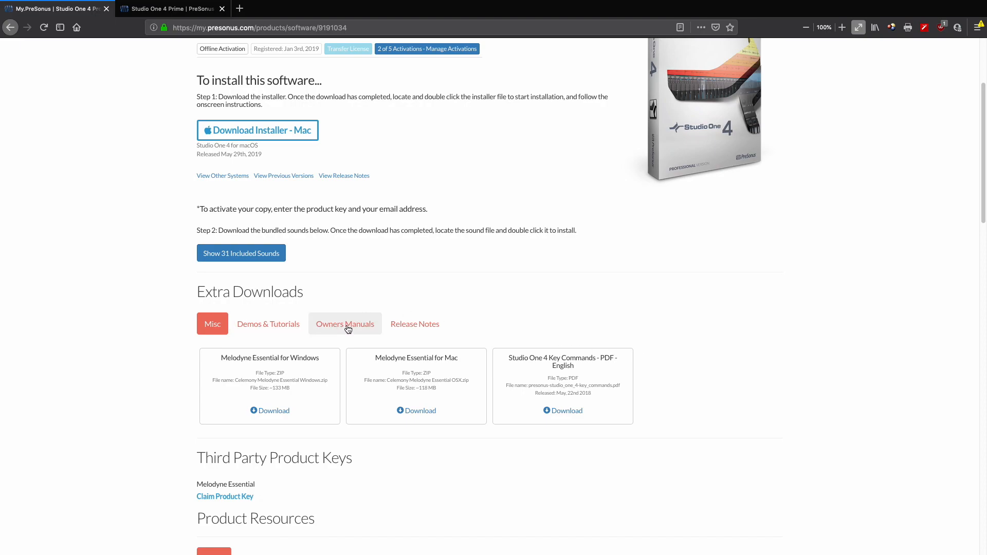
pyautogui.scroll(-3)
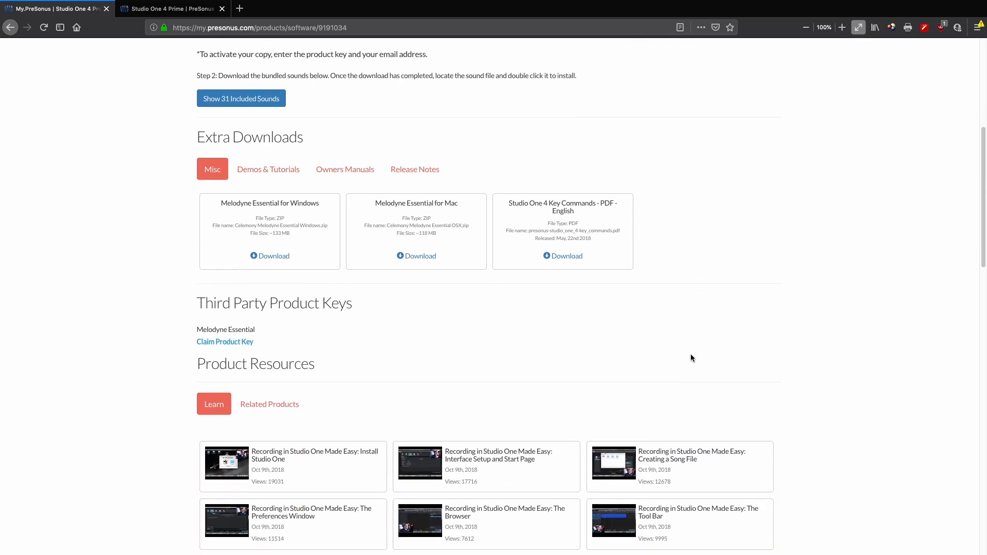
pyautogui.scroll(3)
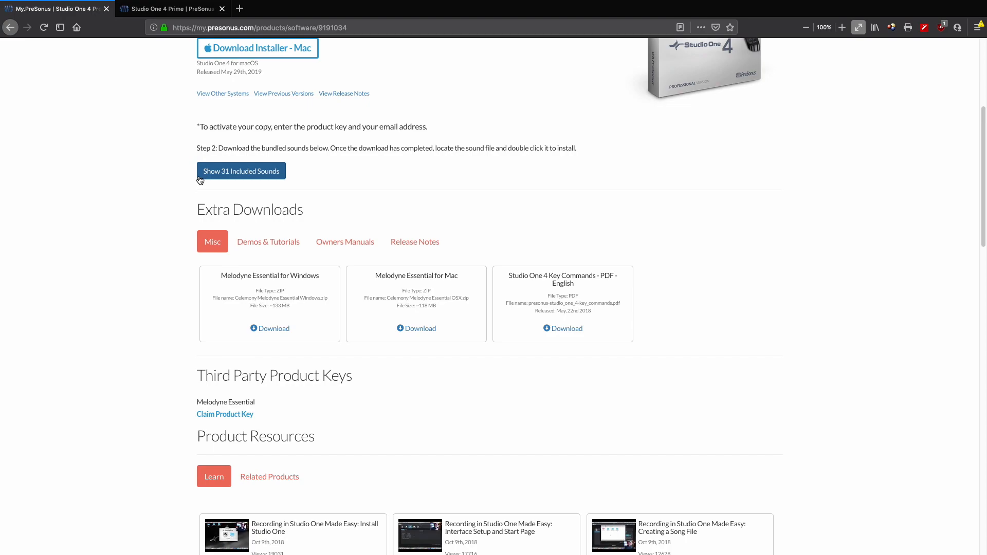
pyautogui.click(240, 170)
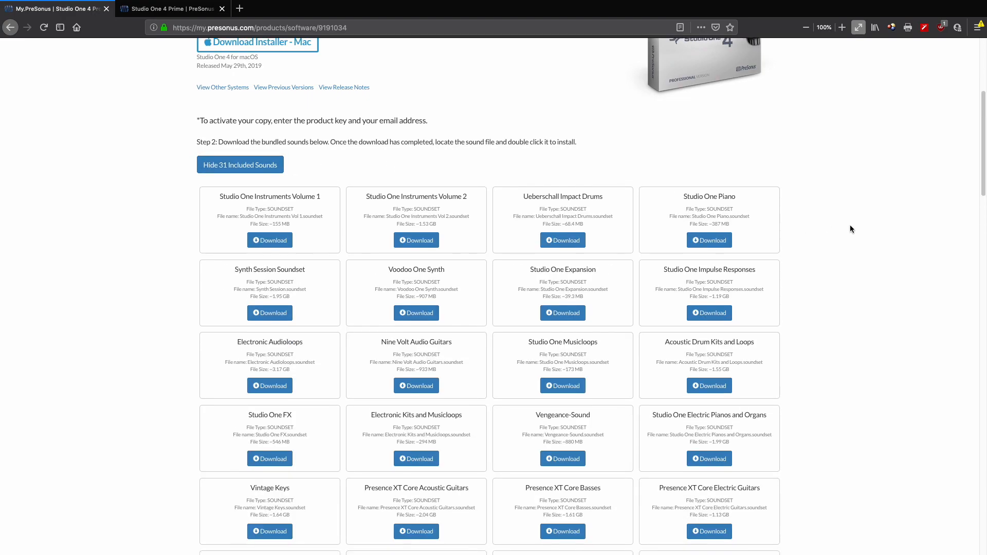
pyautogui.scroll(-3)
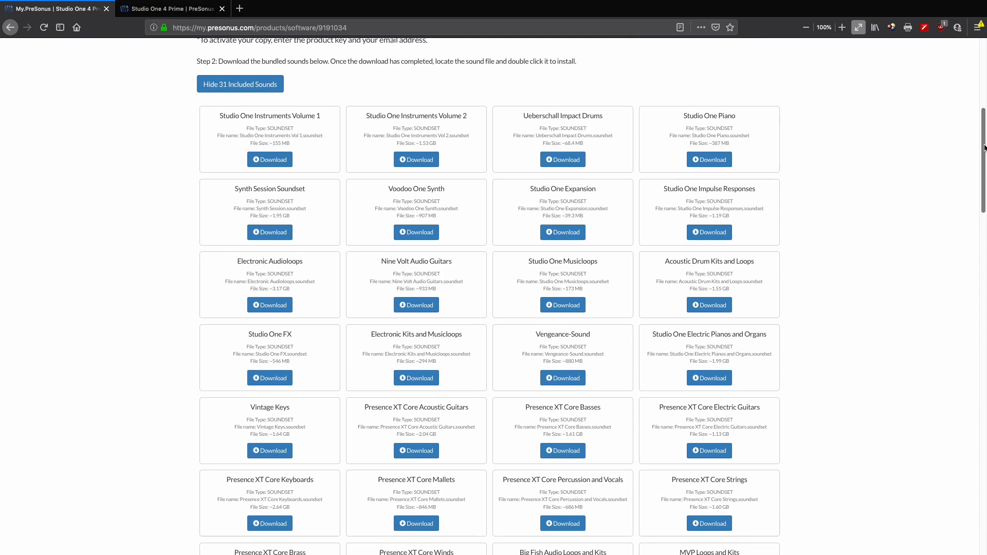
pyautogui.scroll(-3)
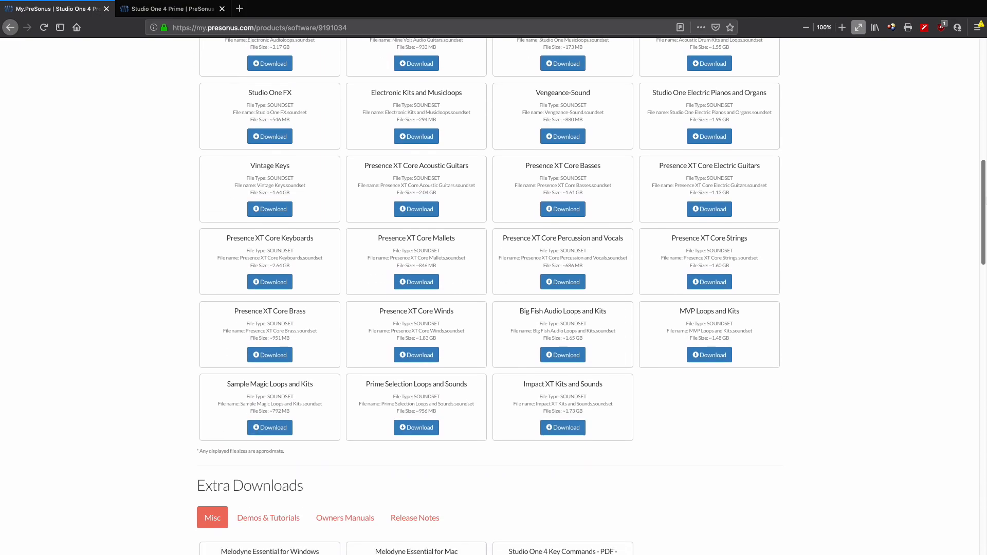
pyautogui.scroll(3)
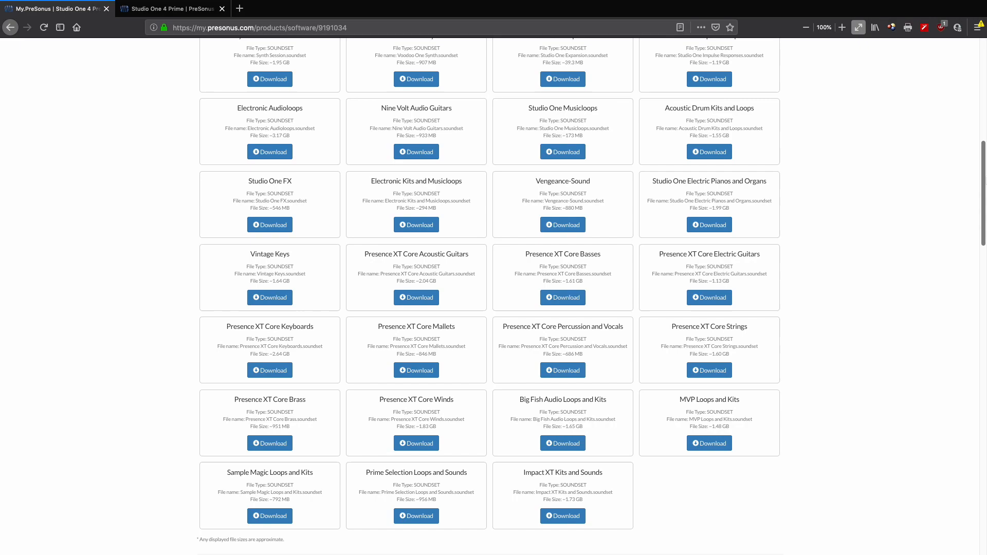
pyautogui.scroll(3)
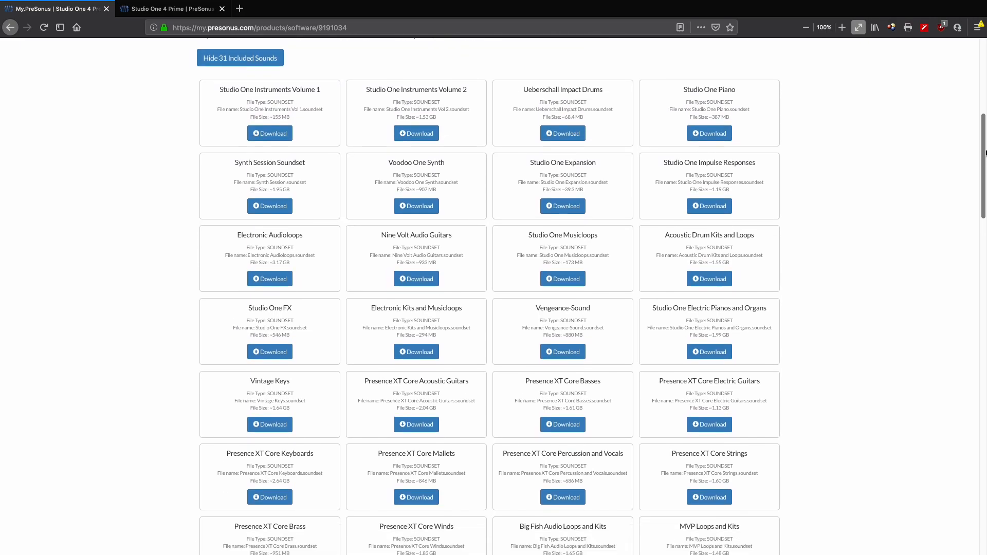
pyautogui.moveTo(910, 175)
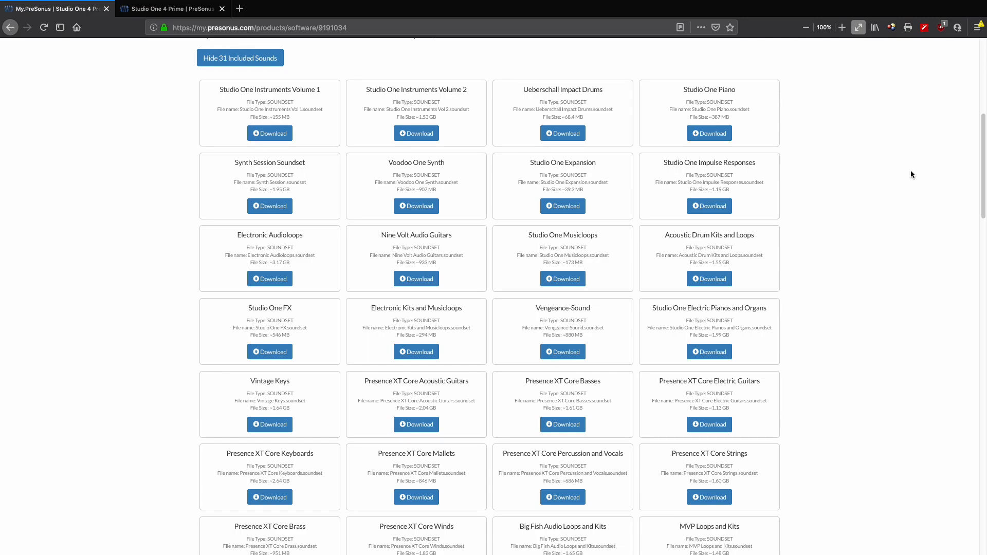
pyautogui.moveTo(436, 147)
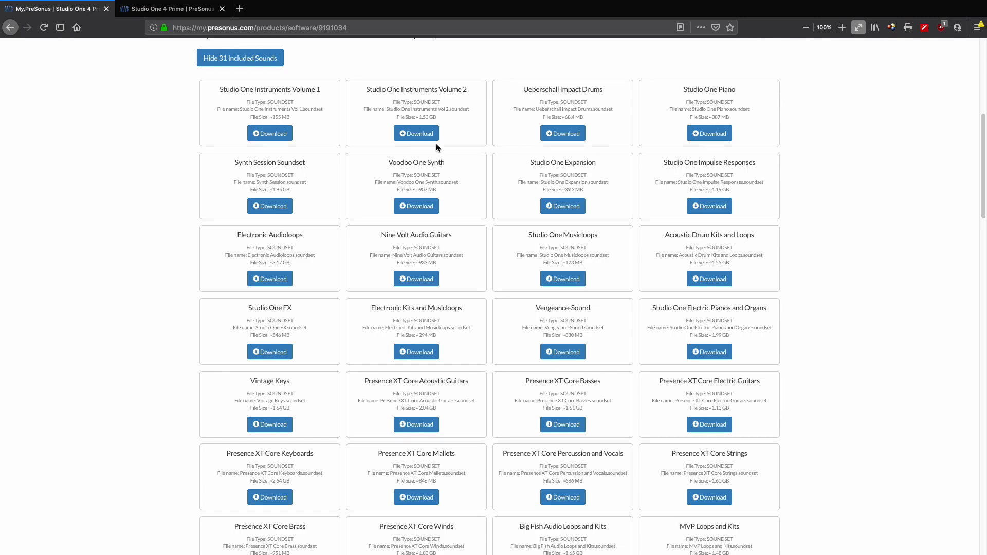
pyautogui.moveTo(309, 86)
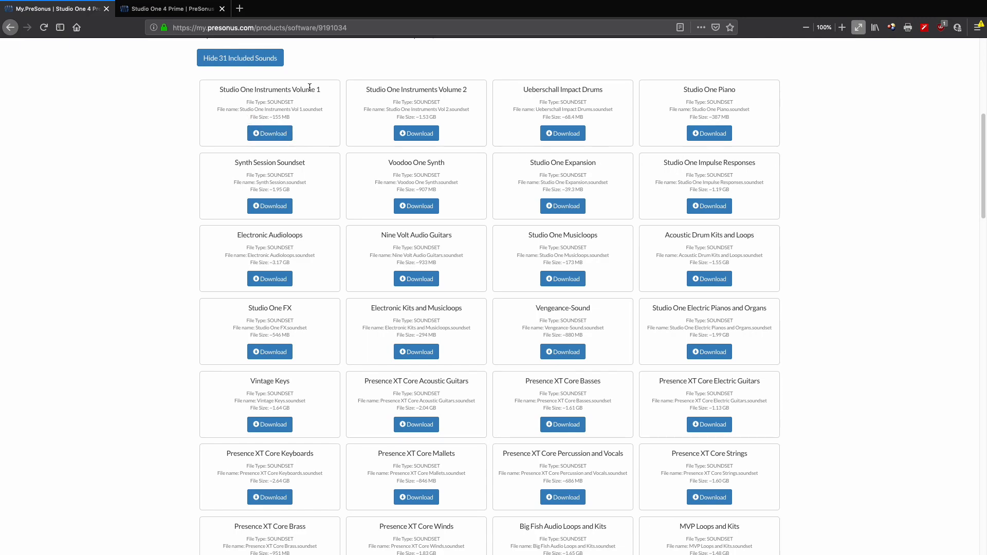
pyautogui.moveTo(425, 378)
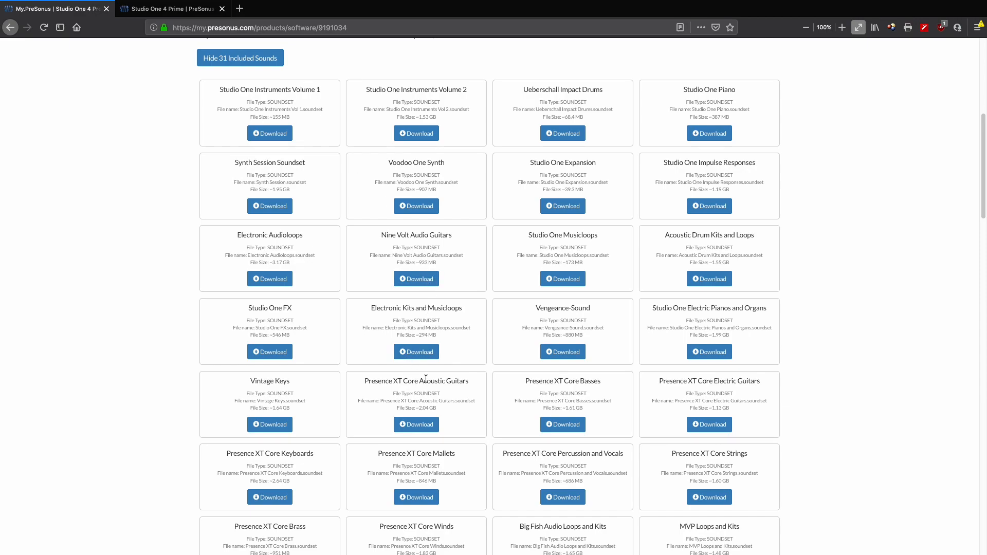
pyautogui.moveTo(689, 390)
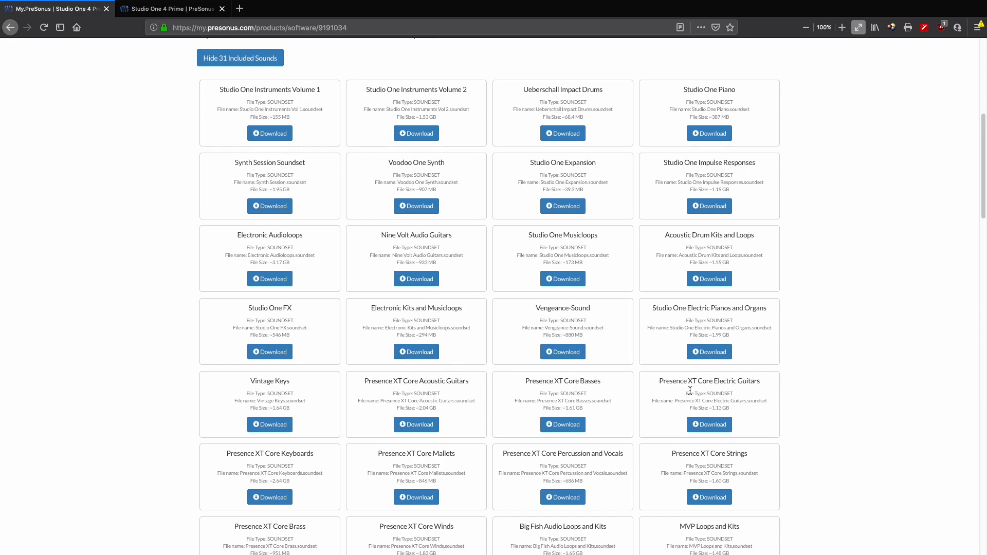
pyautogui.moveTo(426, 410)
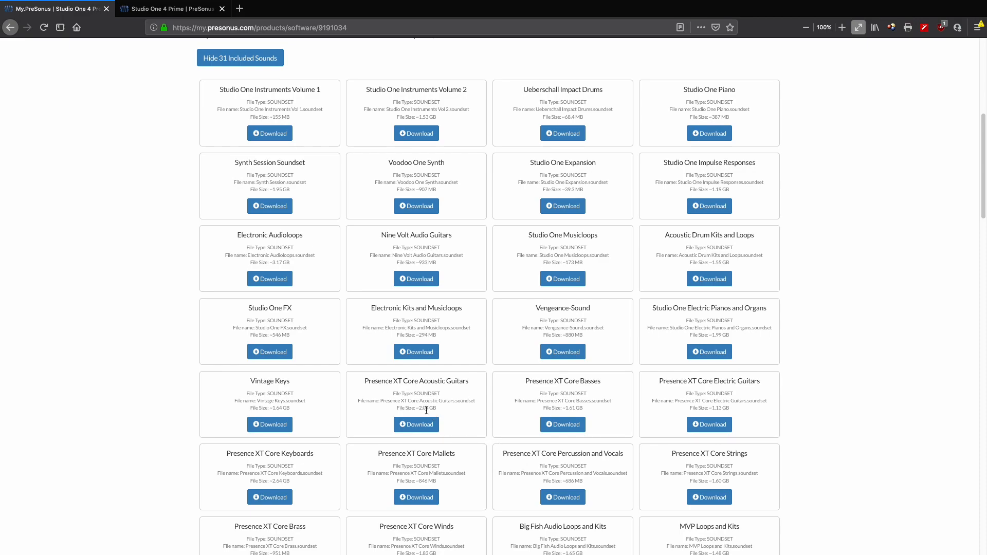
pyautogui.moveTo(280, 480)
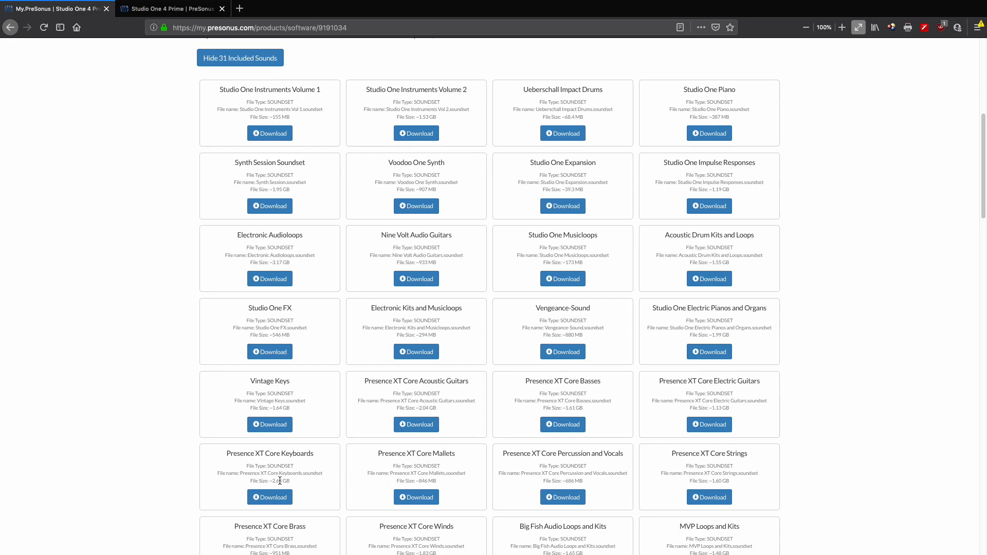
pyautogui.scroll(3)
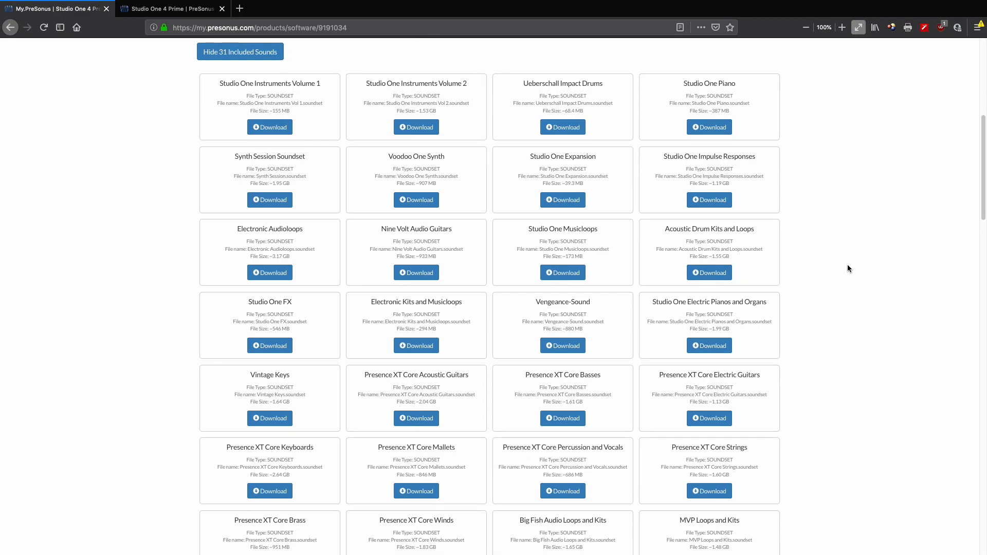
pyautogui.scroll(-3)
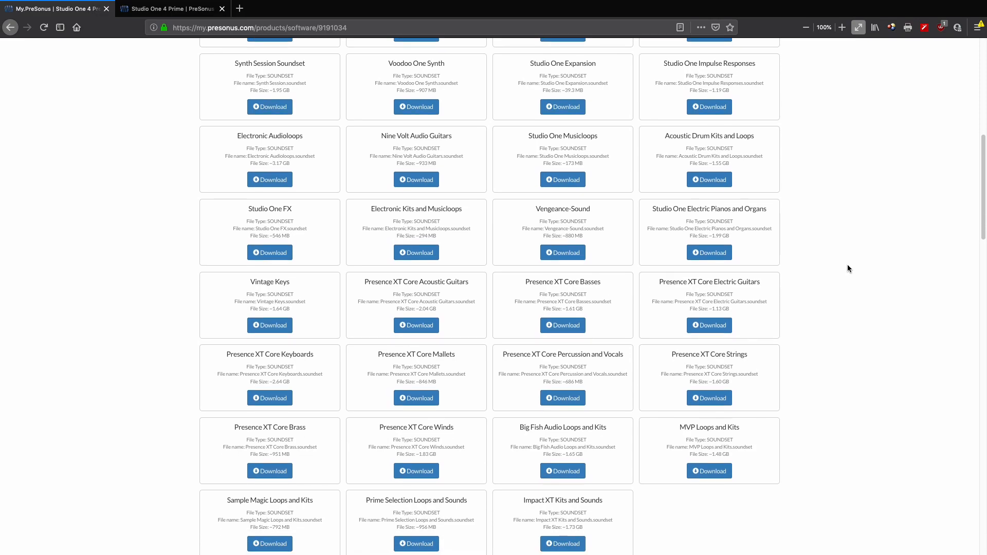
pyautogui.scroll(-3)
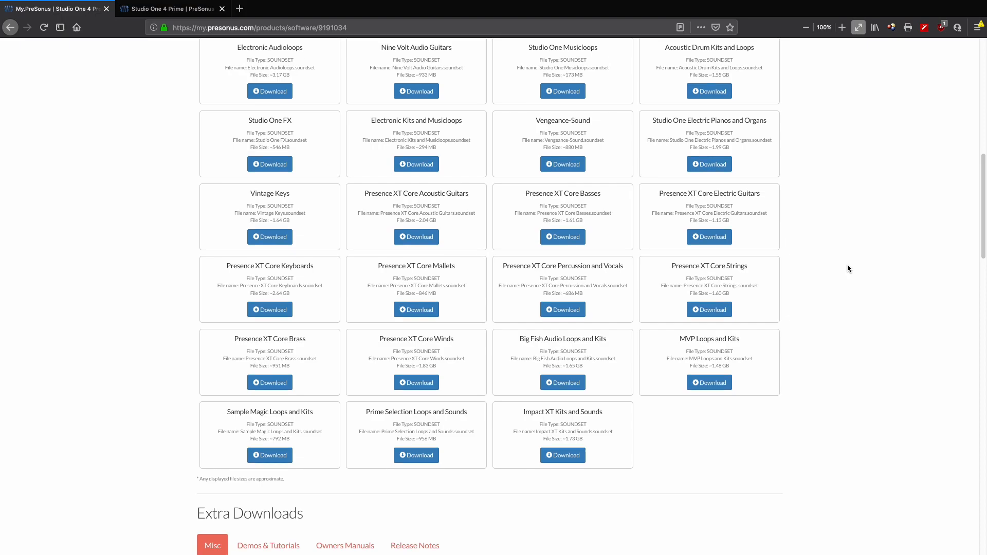
pyautogui.scroll(3)
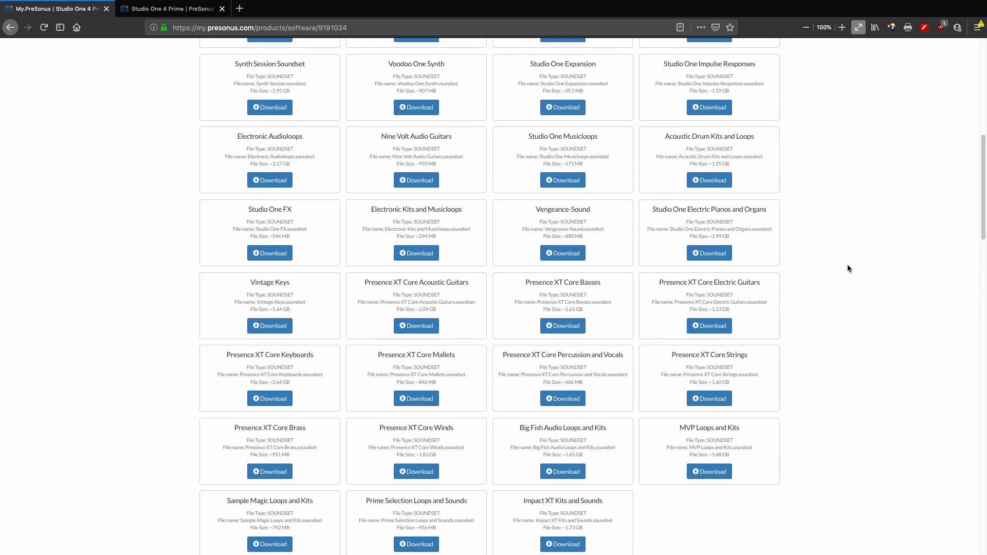
pyautogui.scroll(3)
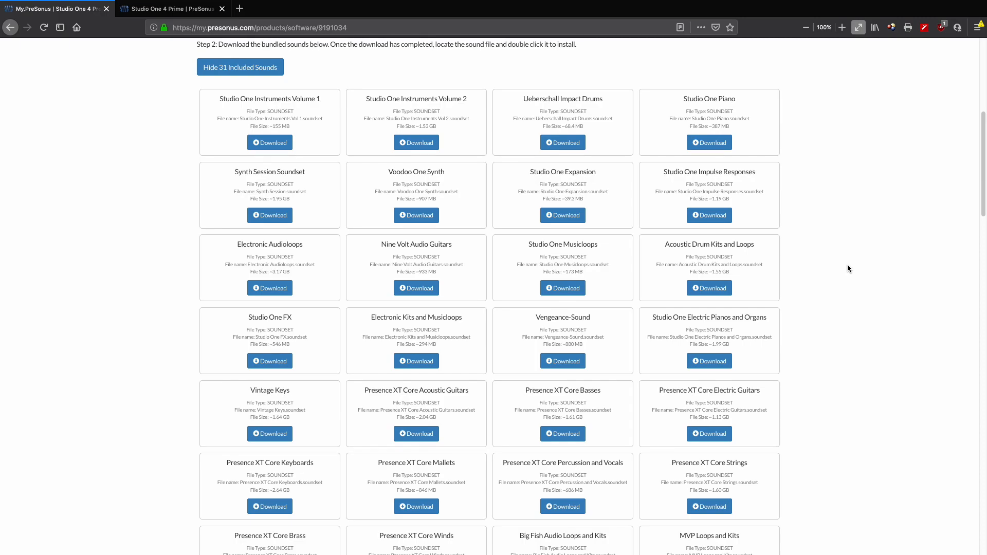
pyautogui.scroll(3)
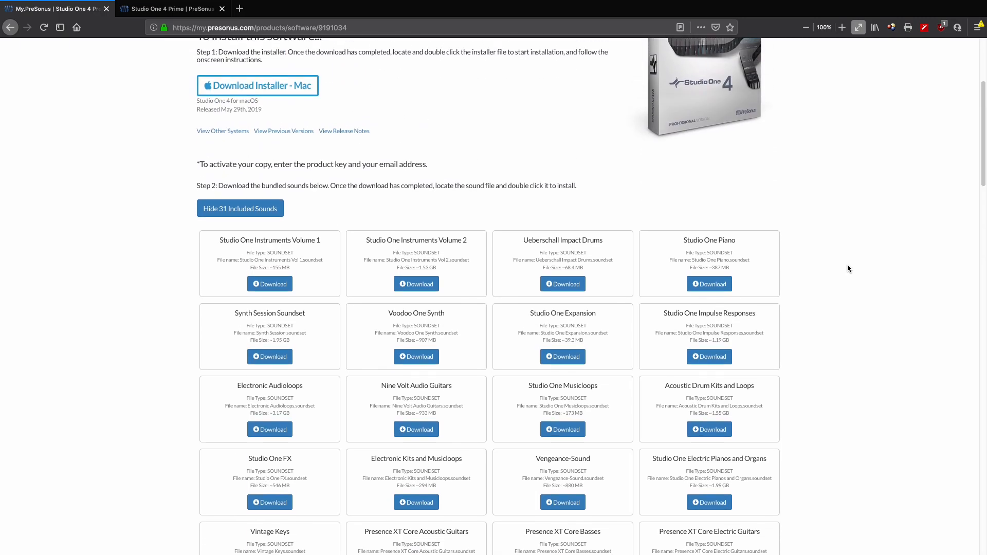
# Scroll back to the top of the Studio One 4 page showing the Mac installer download under Step 1
pyautogui.scroll(3)
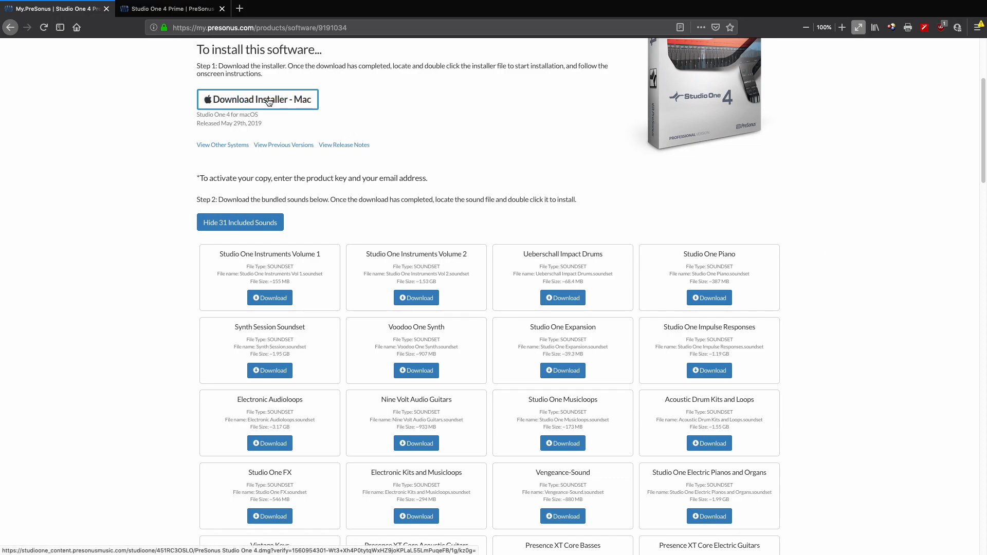
pyautogui.moveTo(864, 208)
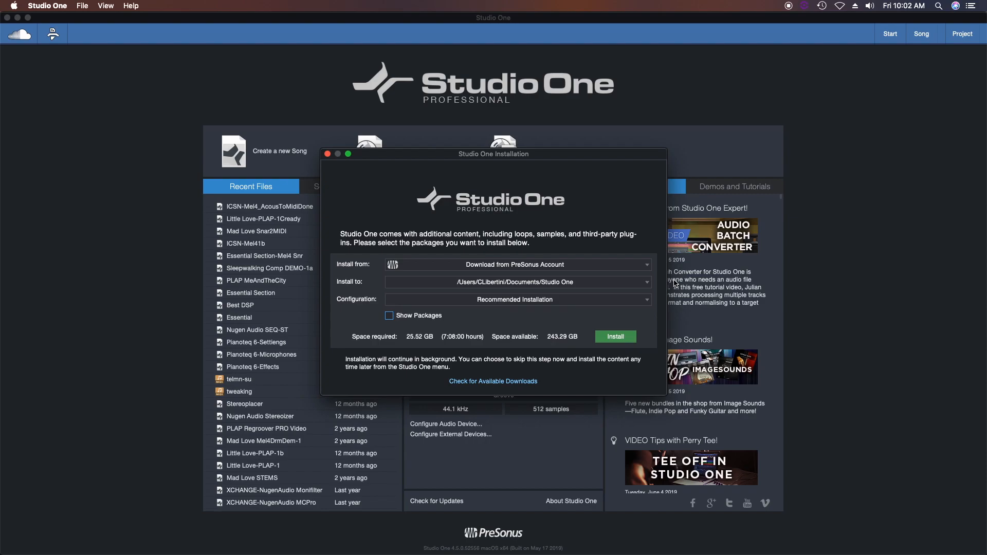
pyautogui.click(645, 264)
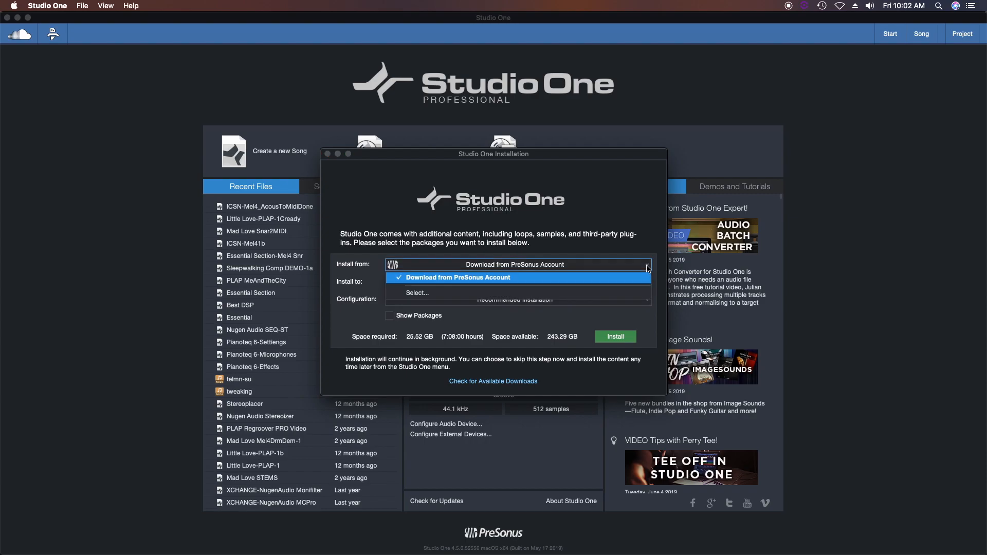
pyautogui.moveTo(634, 293)
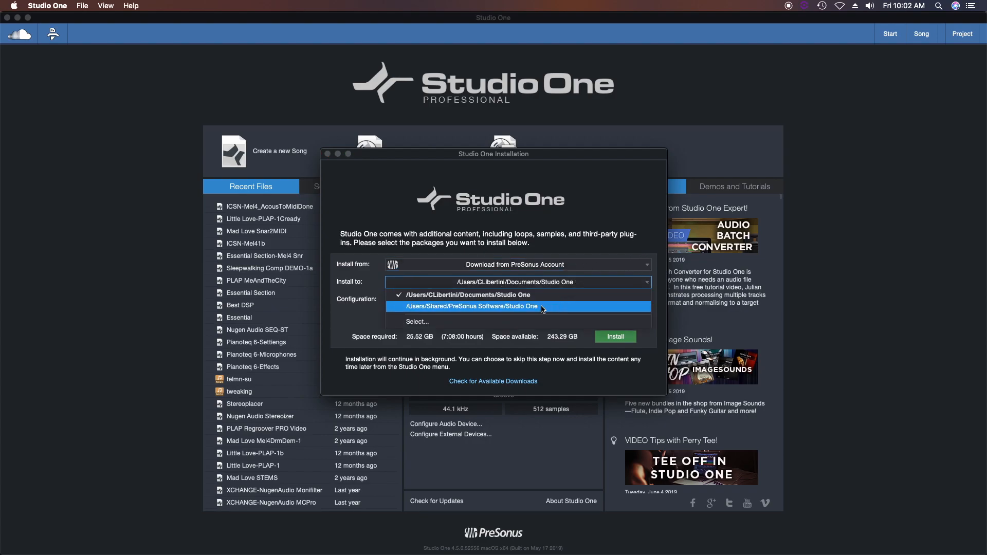
pyautogui.moveTo(647, 287)
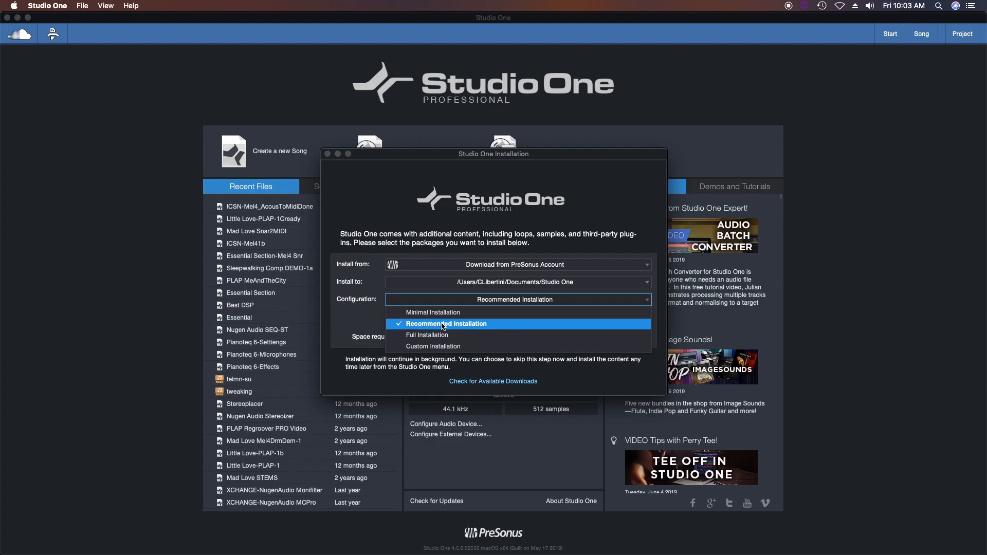
pyautogui.moveTo(439, 335)
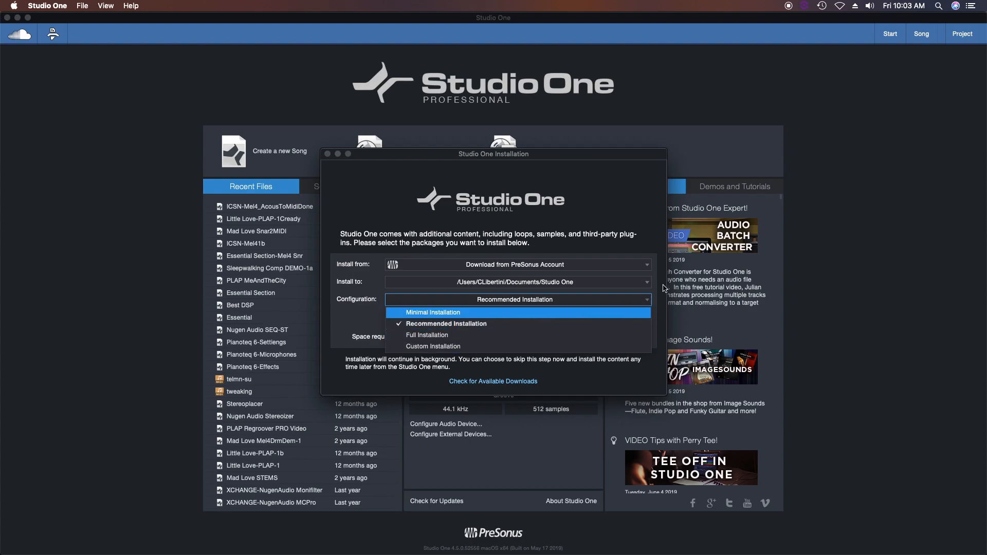
pyautogui.click(445, 324)
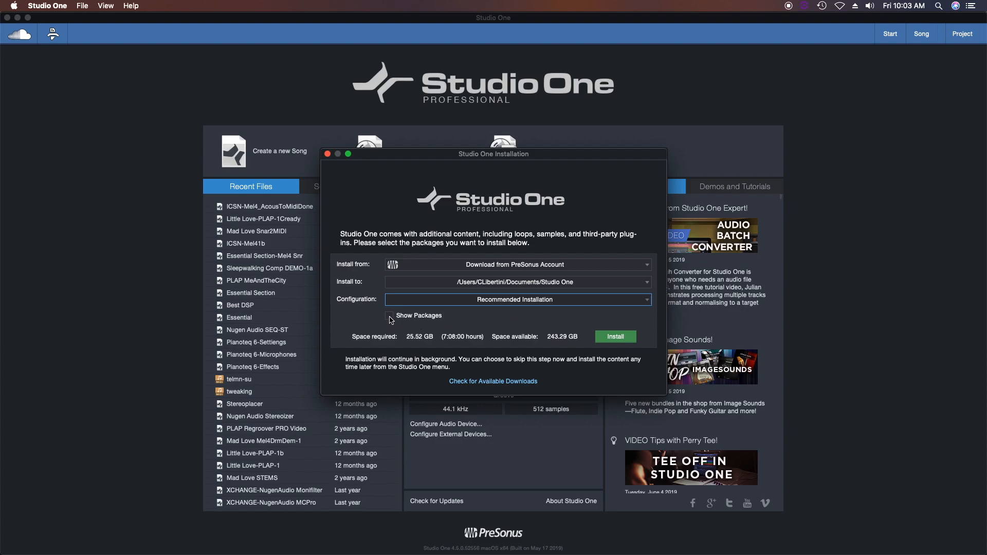
# Add Instruments to make a Custom Installation and review the Presence XT Core and Artist Instrument libraries
pyautogui.click(389, 315)
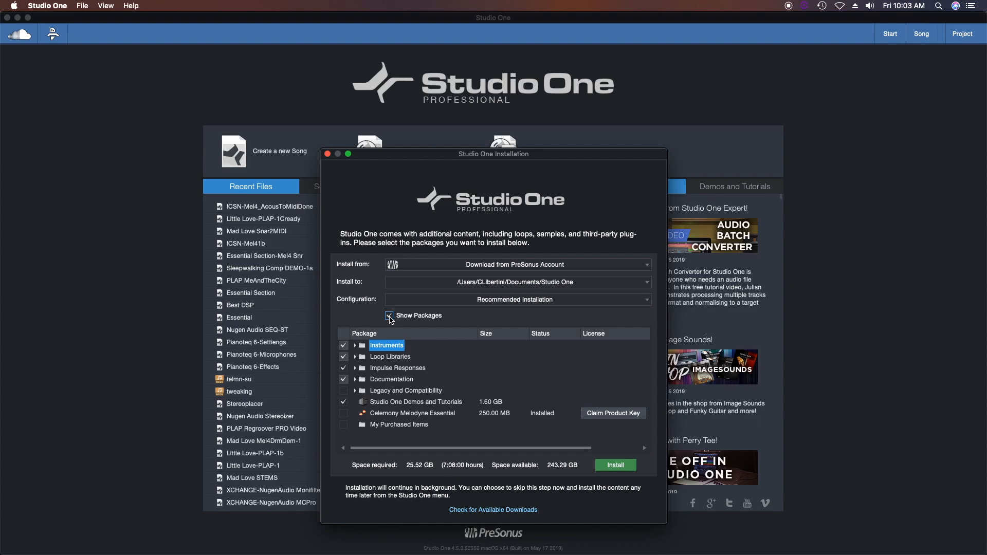
pyautogui.click(343, 357)
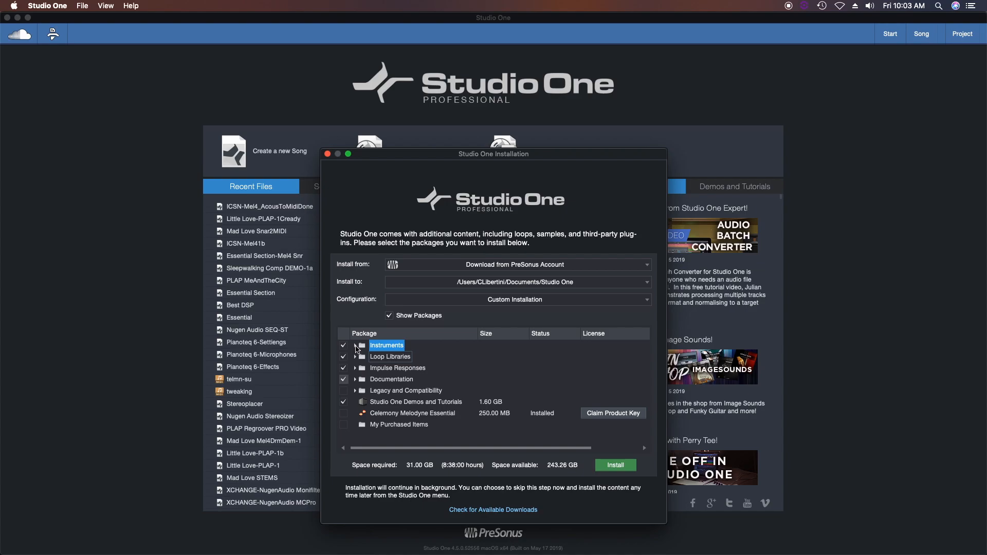
pyautogui.click(356, 346)
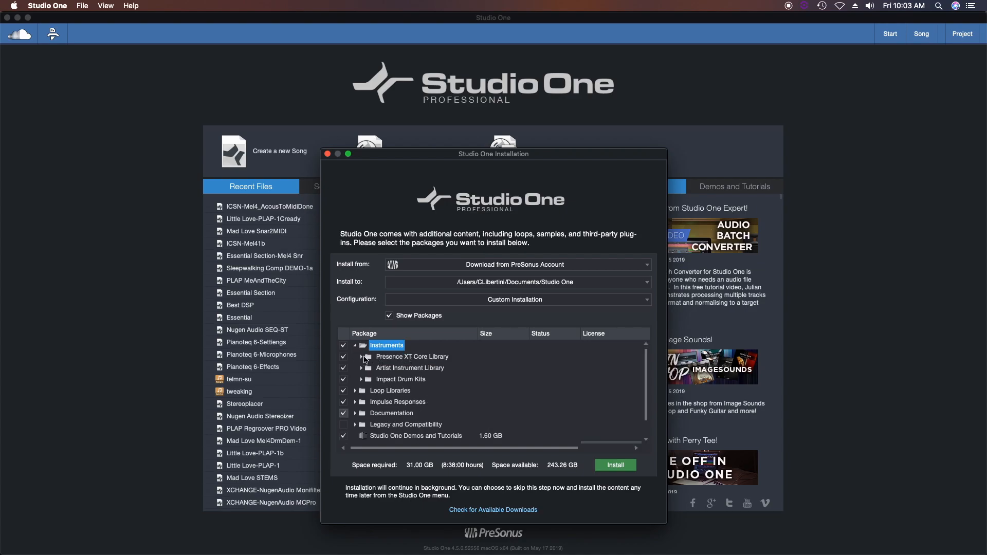
pyautogui.click(362, 357)
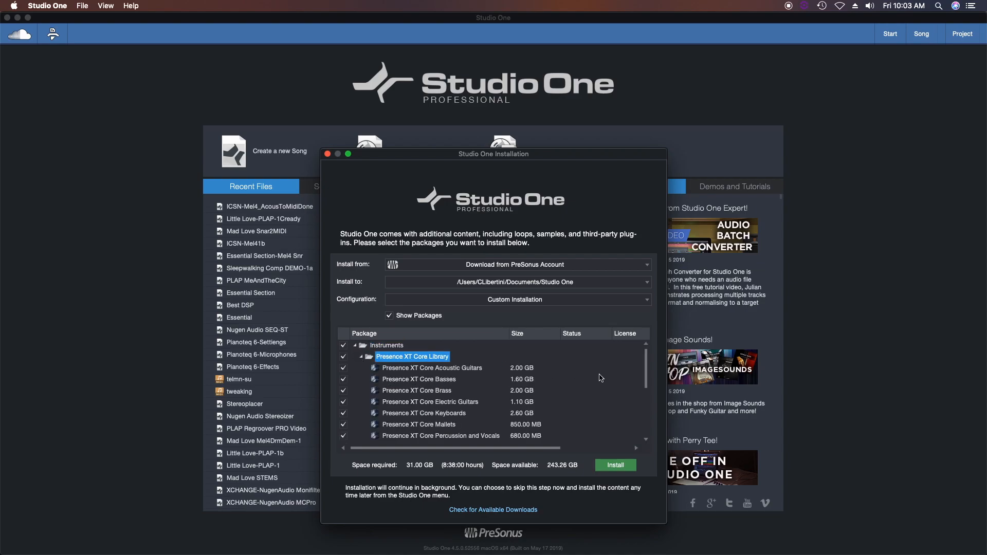
pyautogui.scroll(-3)
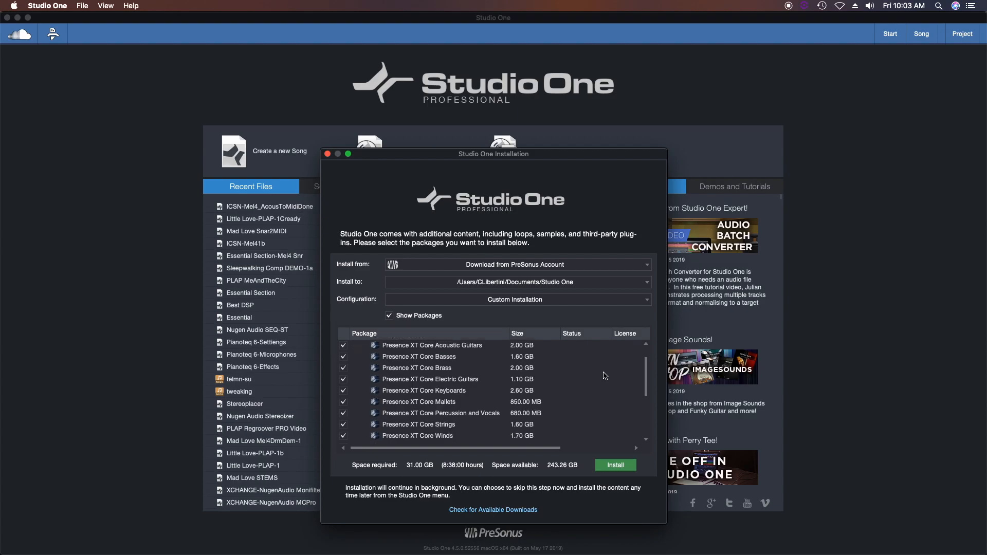
pyautogui.scroll(-3)
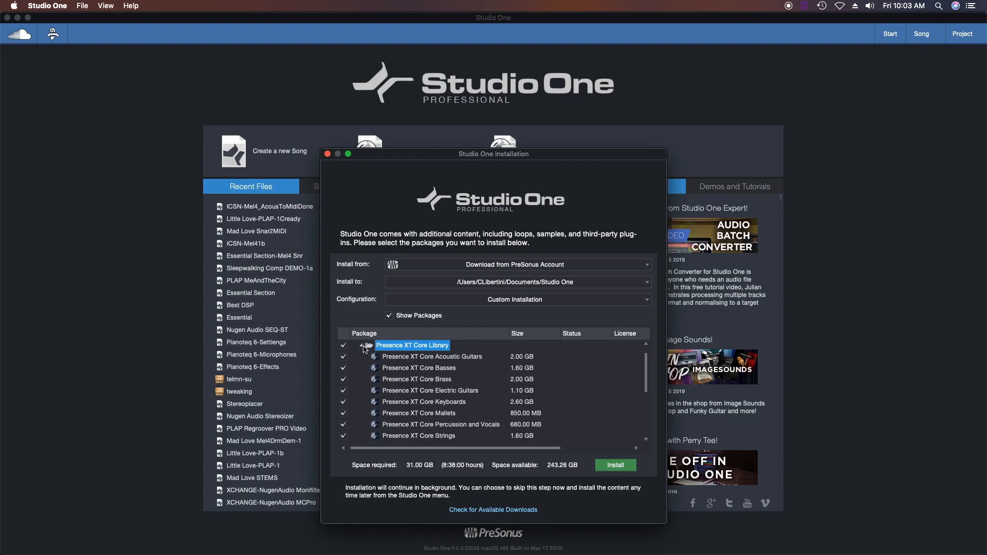
pyautogui.click(365, 346)
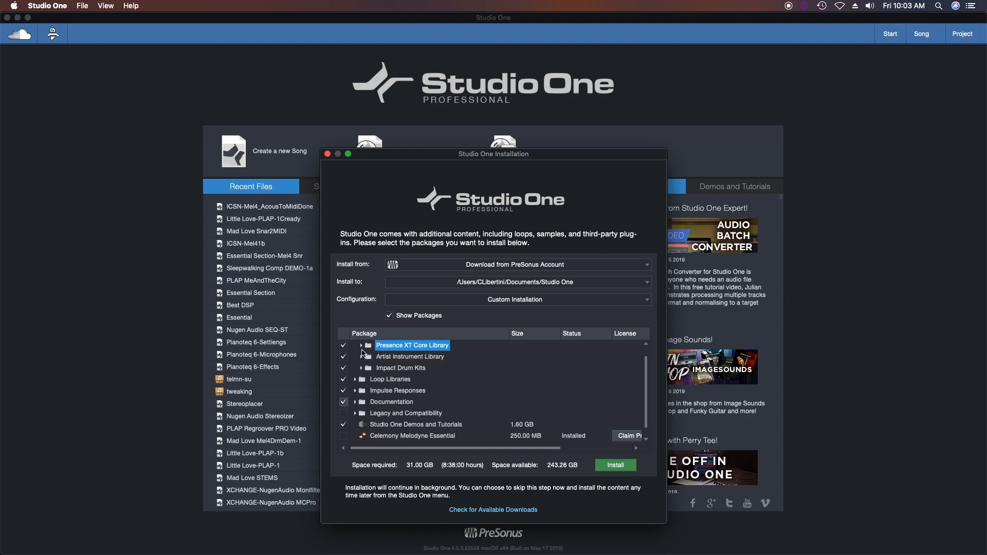
pyautogui.click(361, 356)
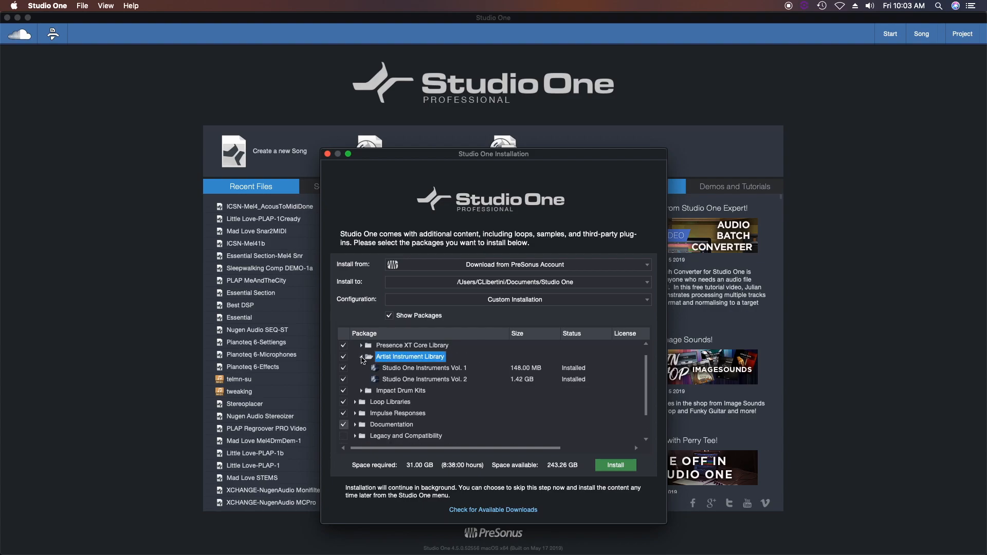
pyautogui.click(362, 357)
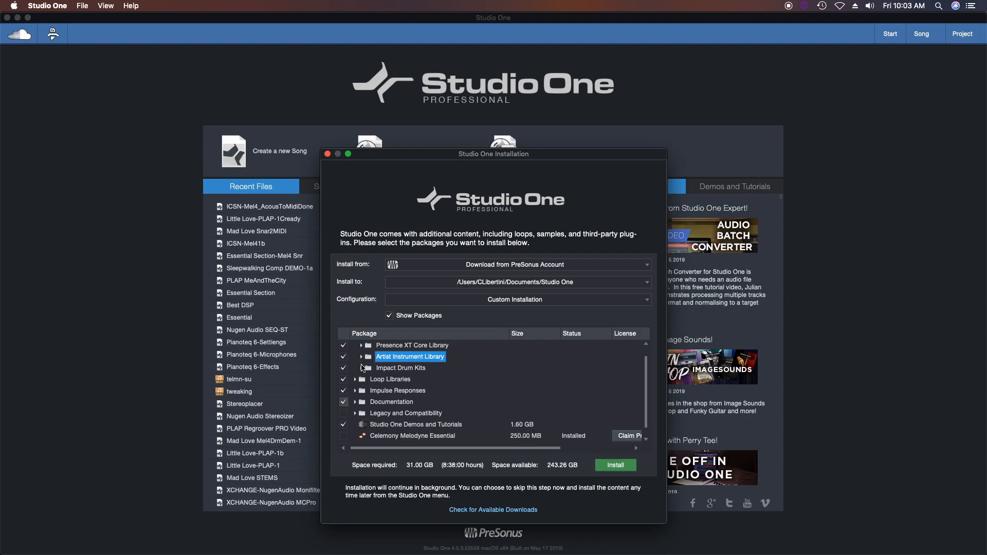
# Peek into Impact Drum Kits, then expand Loop Libraries and scroll through its loop packs and sizes
pyautogui.click(355, 368)
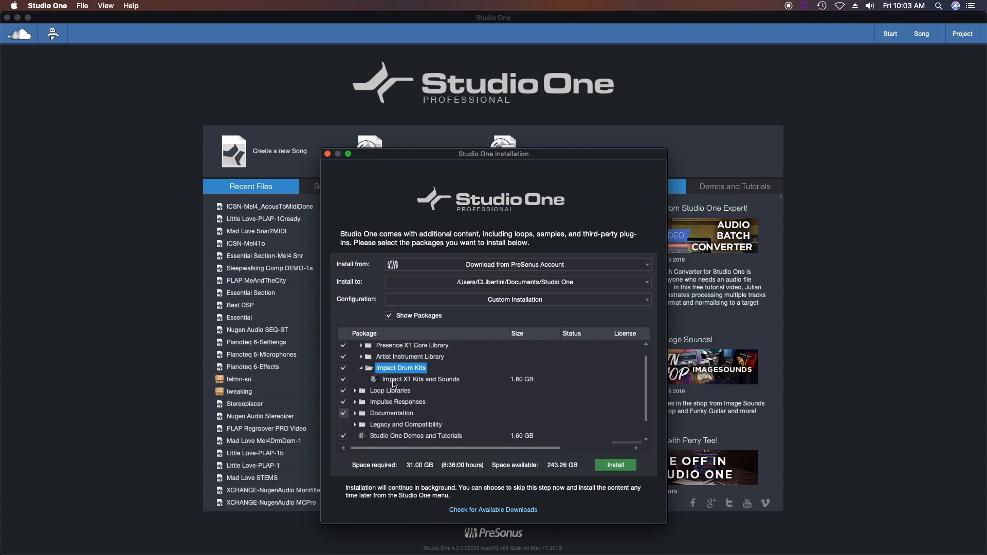
pyautogui.click(363, 368)
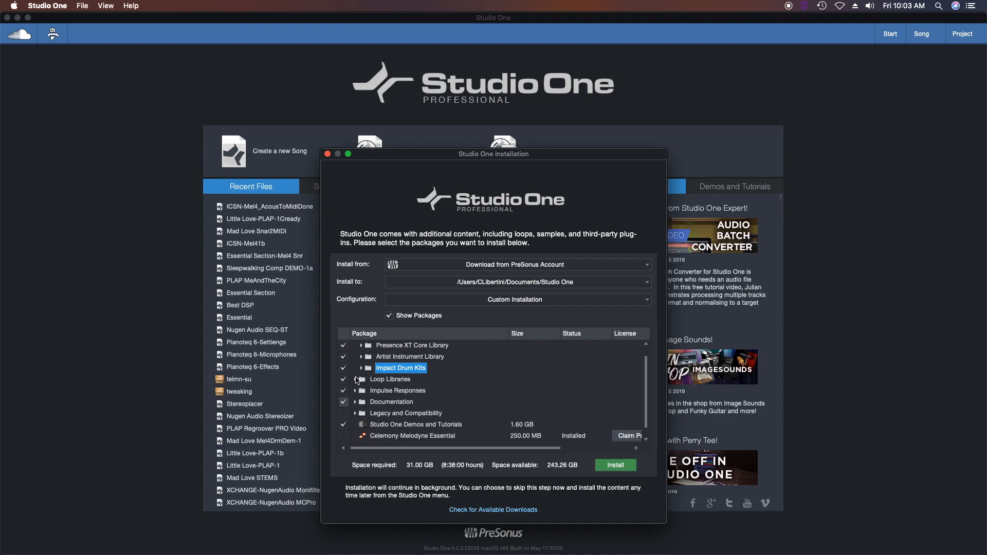
pyautogui.click(355, 379)
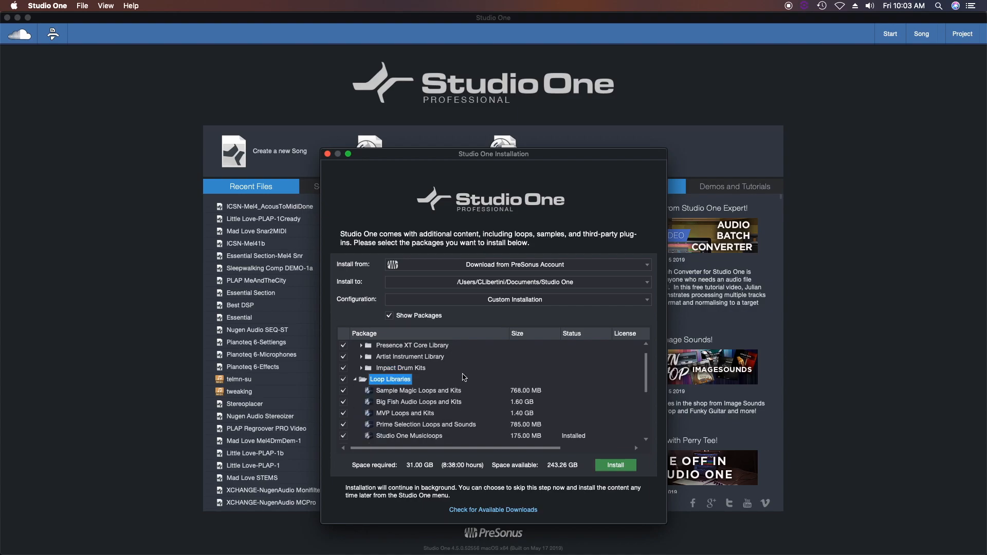
pyautogui.scroll(-3)
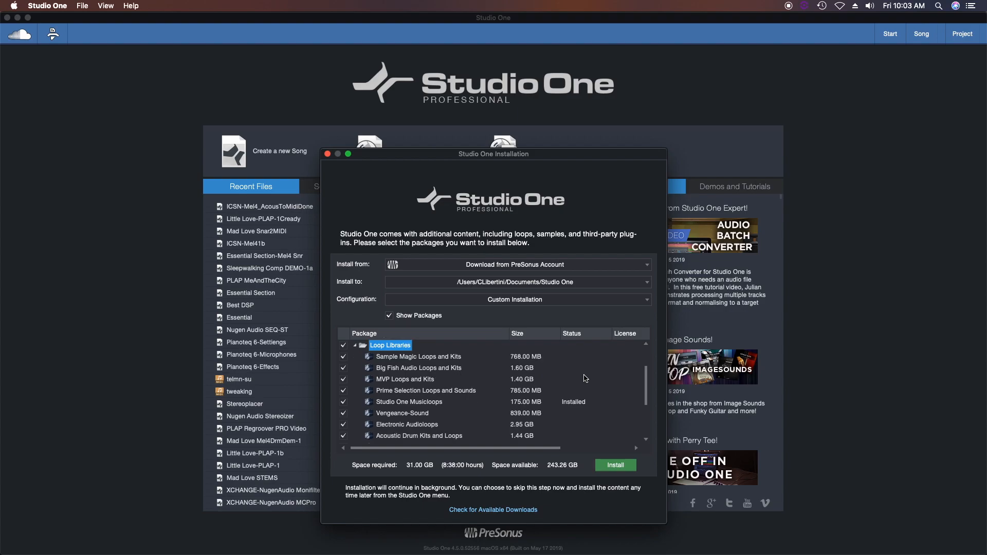
pyautogui.scroll(-3)
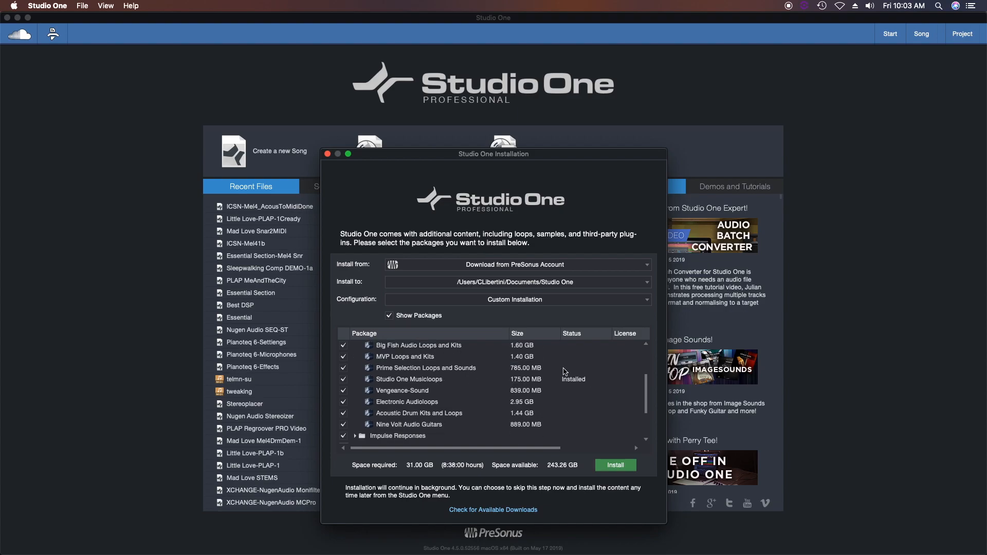
pyautogui.scroll(-3)
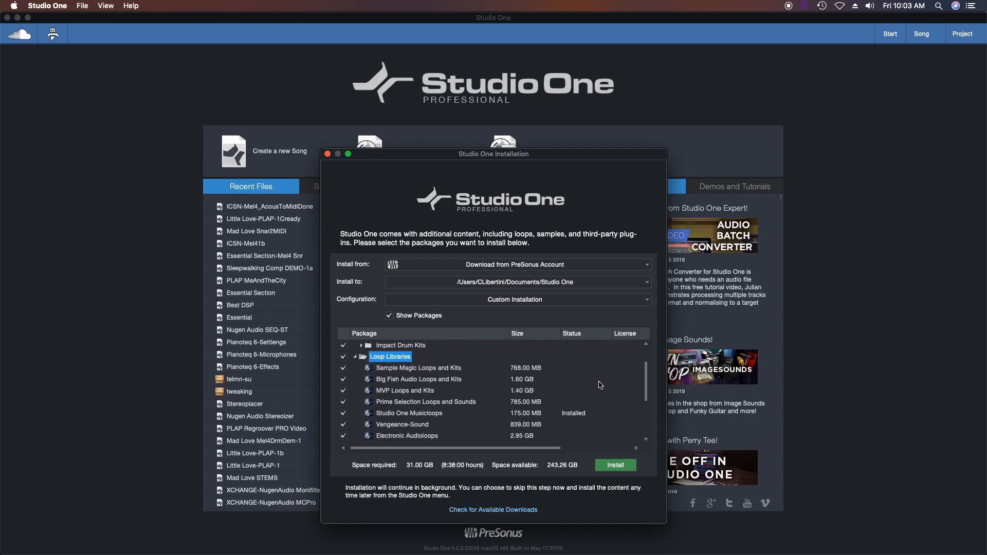
# Collapse Loop Libraries and review the contents of the Impulse Responses package group
pyautogui.click(355, 357)
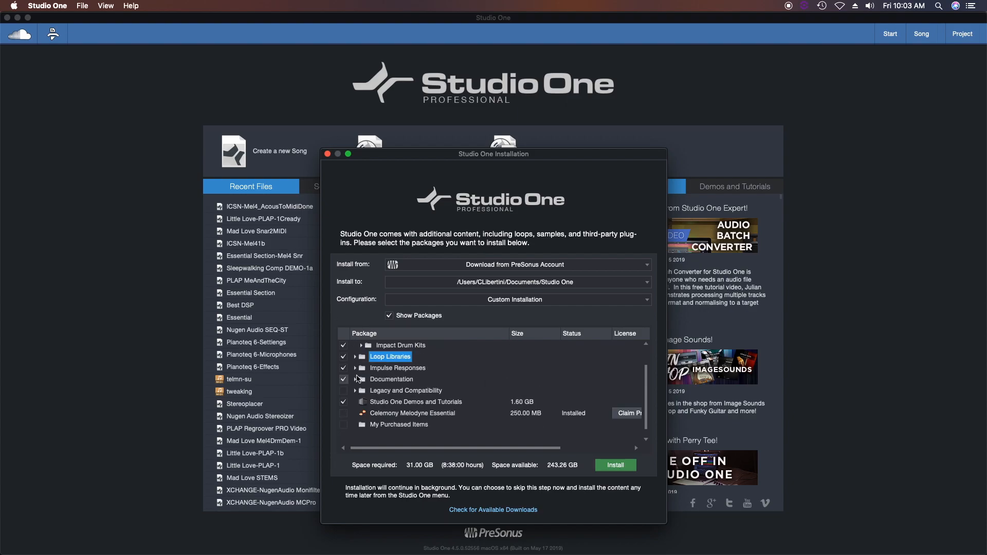
pyautogui.click(354, 380)
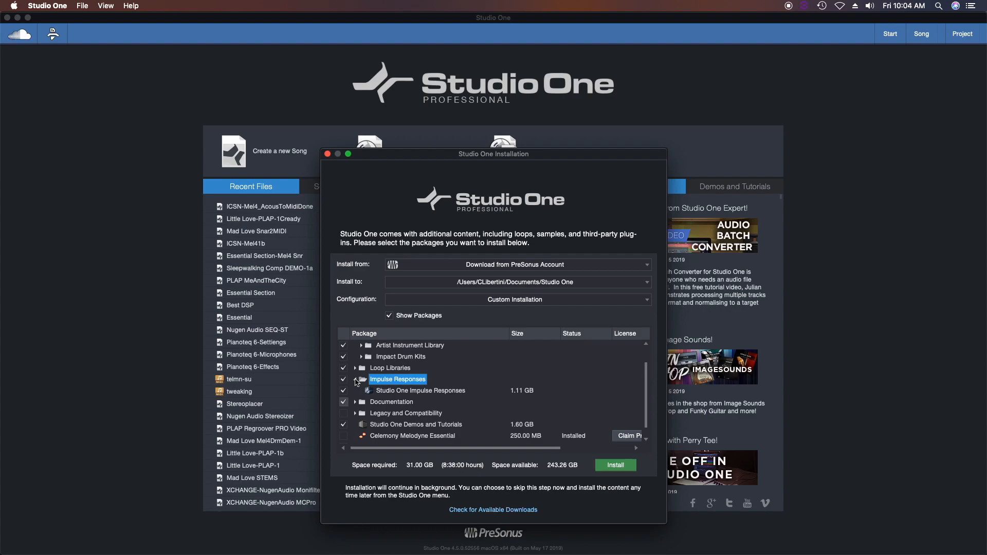
pyautogui.click(354, 379)
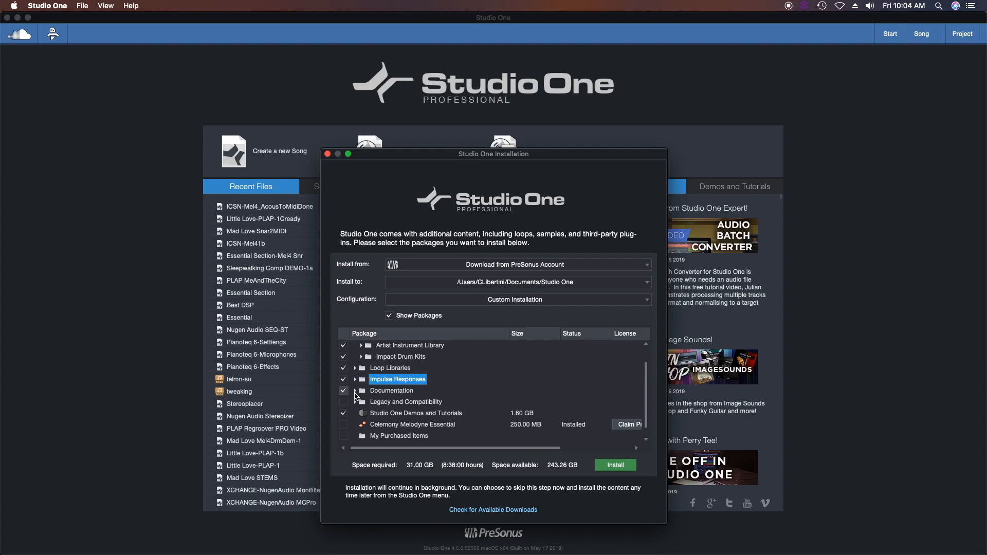
# Expand Documentation and Legacy and Compatibility and scroll through their manuals and packages
pyautogui.click(356, 391)
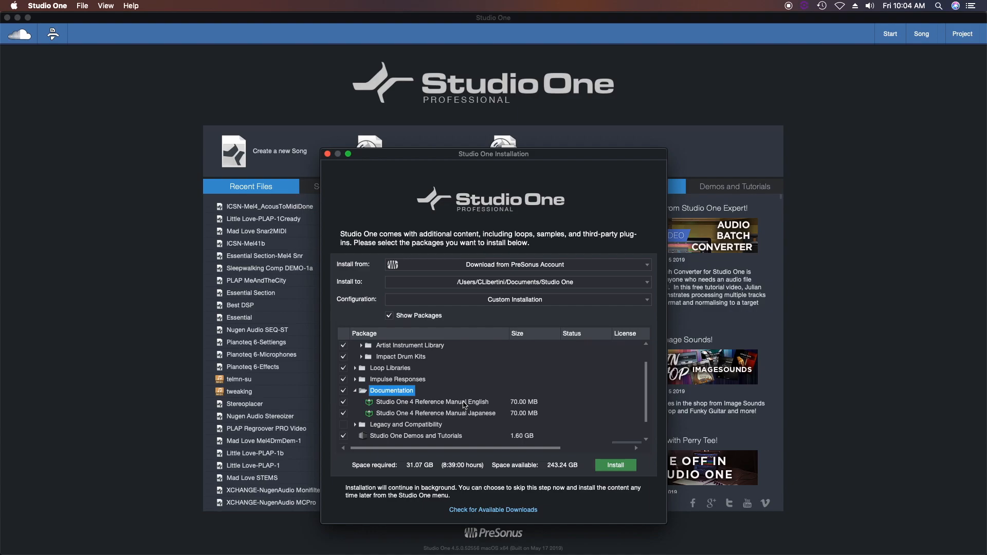
pyautogui.scroll(-3)
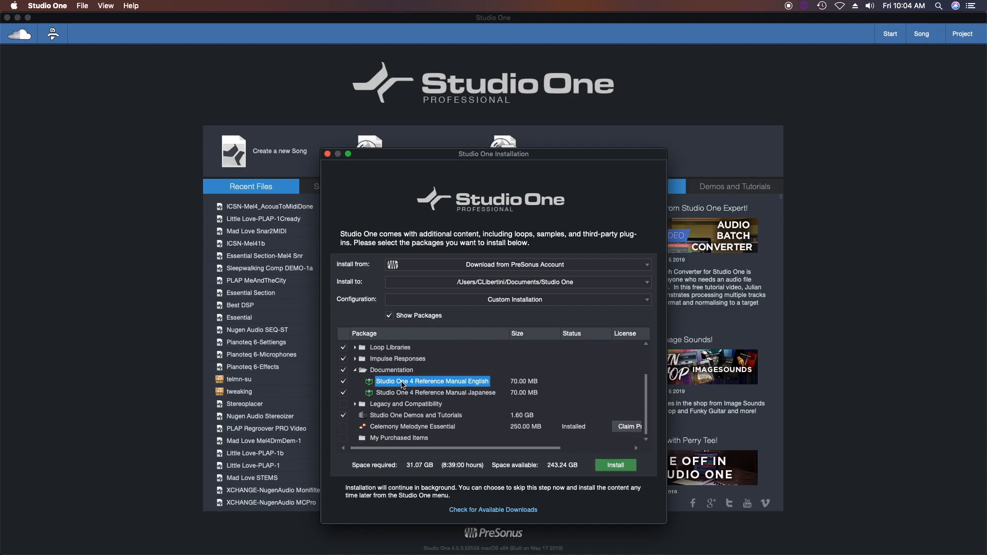
pyautogui.click(354, 370)
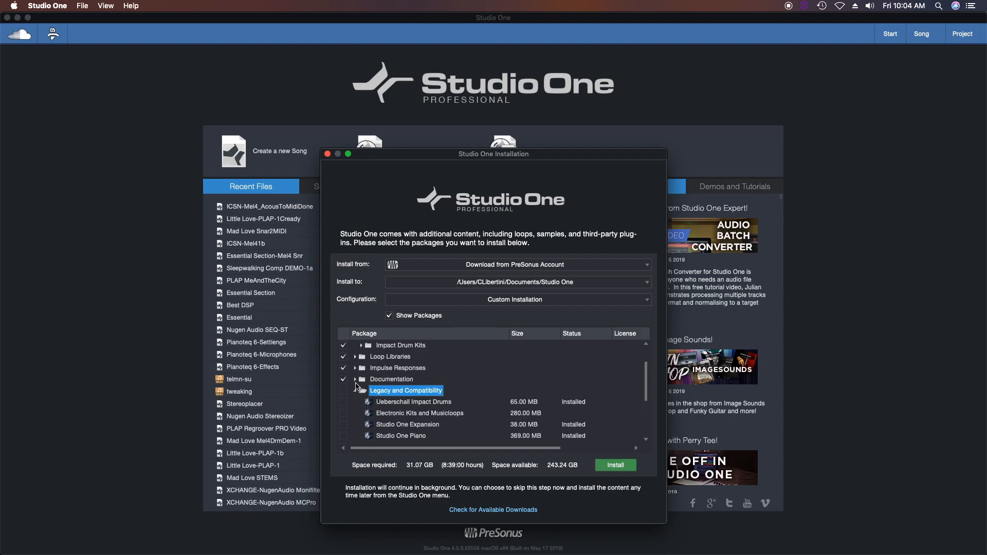
pyautogui.scroll(-3)
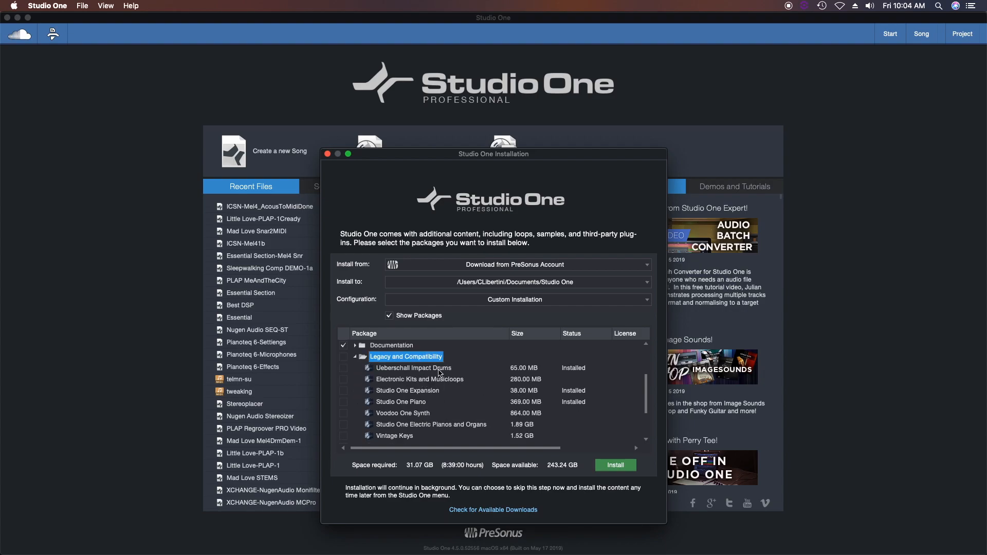
pyautogui.moveTo(416, 396)
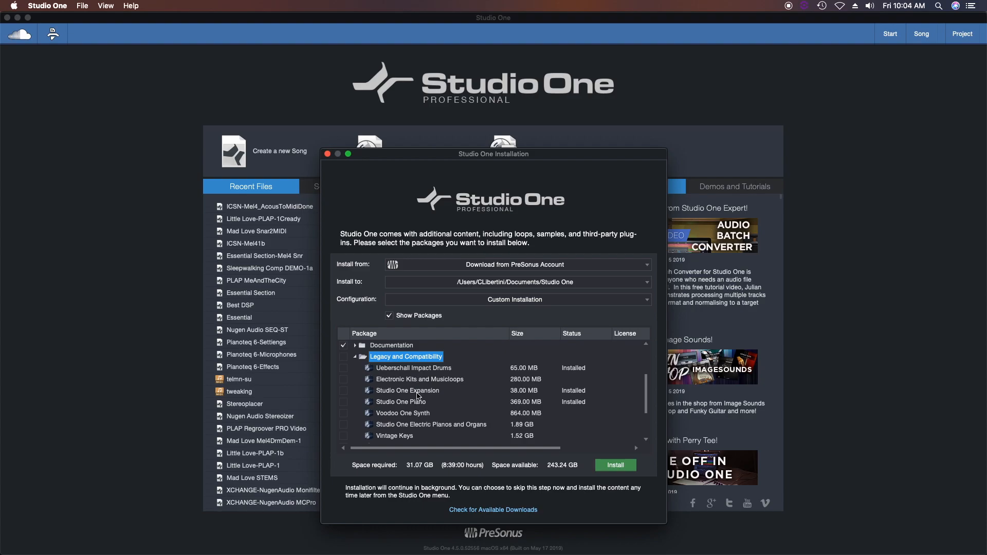
pyautogui.scroll(-3)
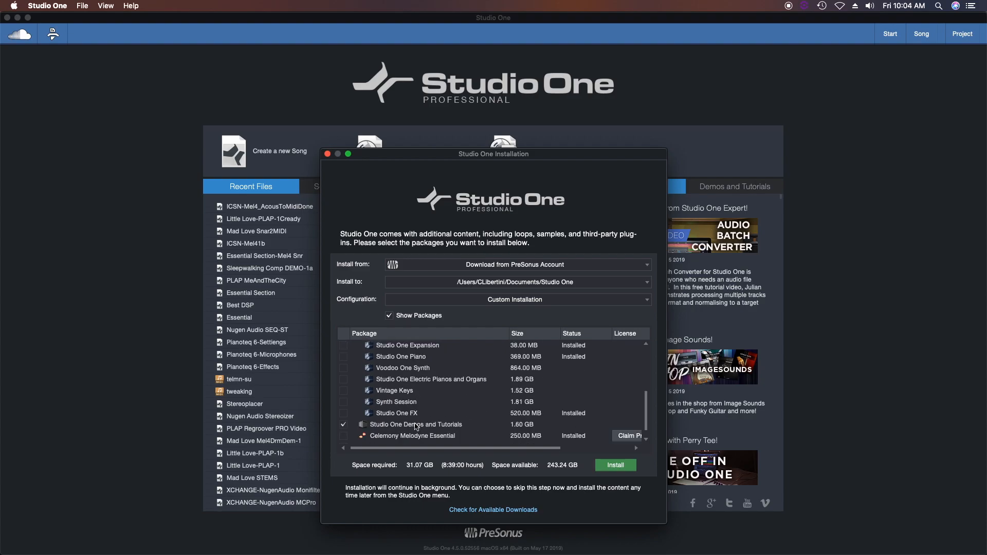
pyautogui.scroll(-3)
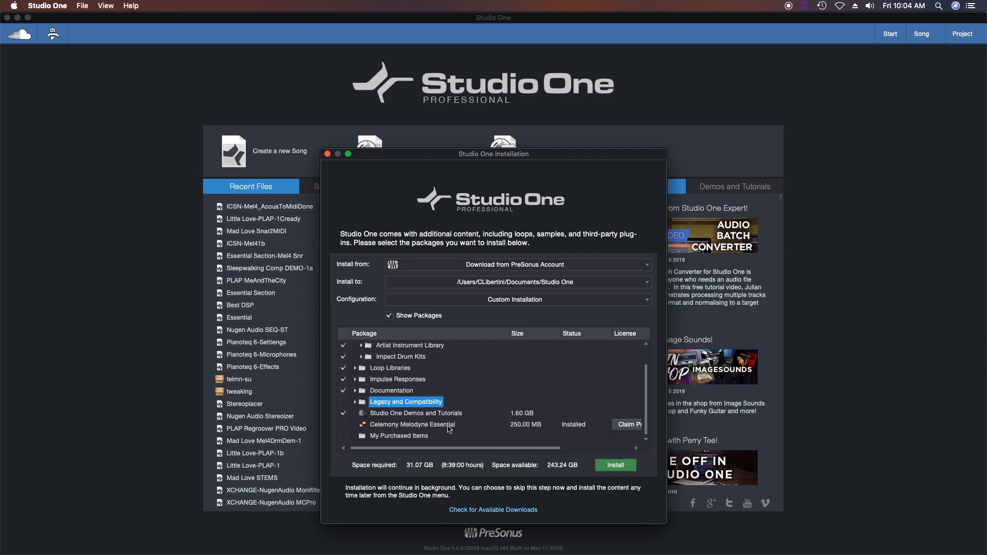
pyautogui.click(411, 423)
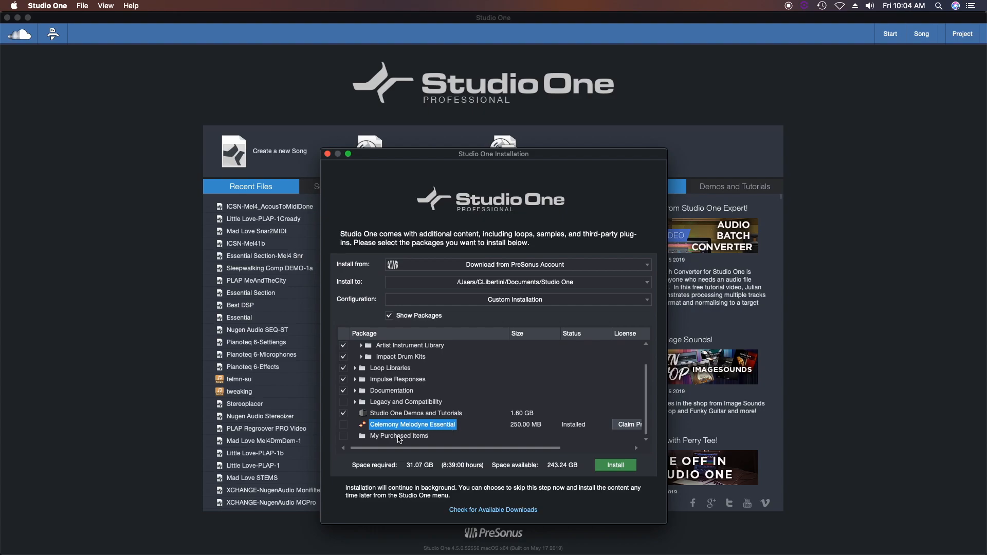
pyautogui.click(399, 436)
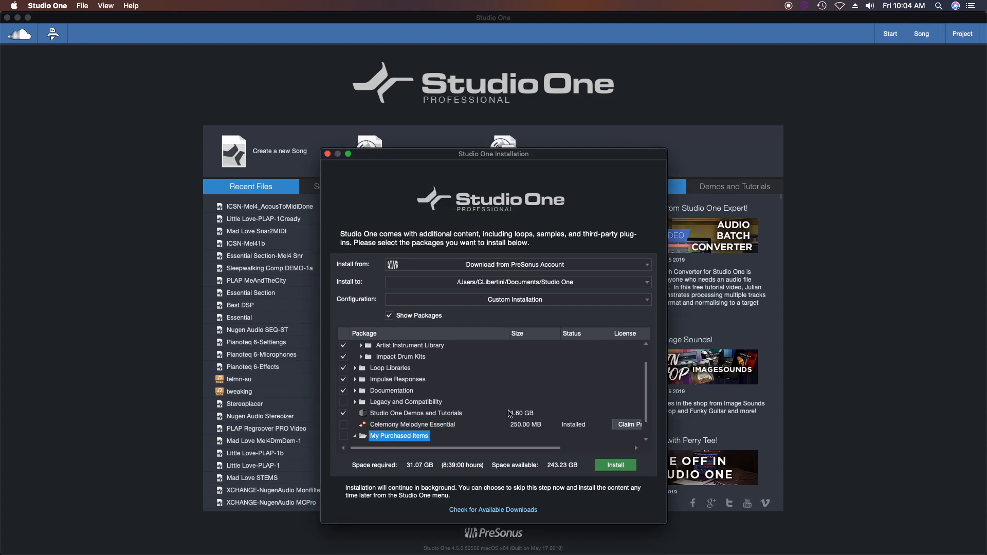
pyautogui.moveTo(564, 404)
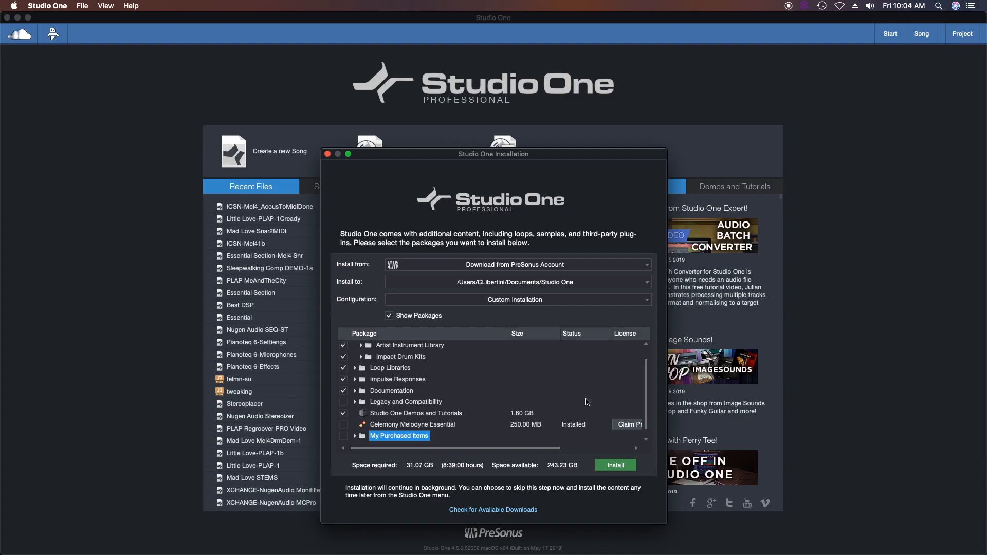
pyautogui.moveTo(545, 437)
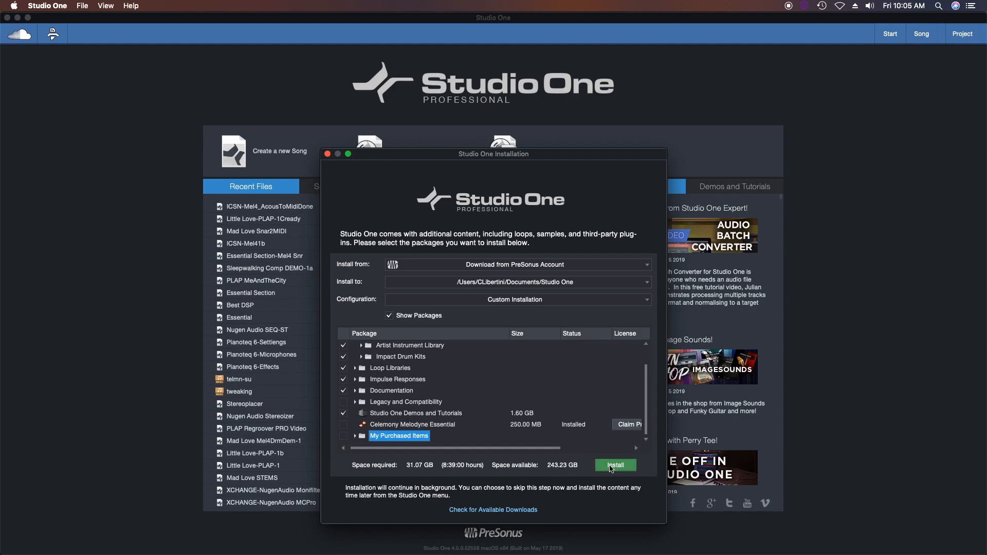
pyautogui.moveTo(498, 495)
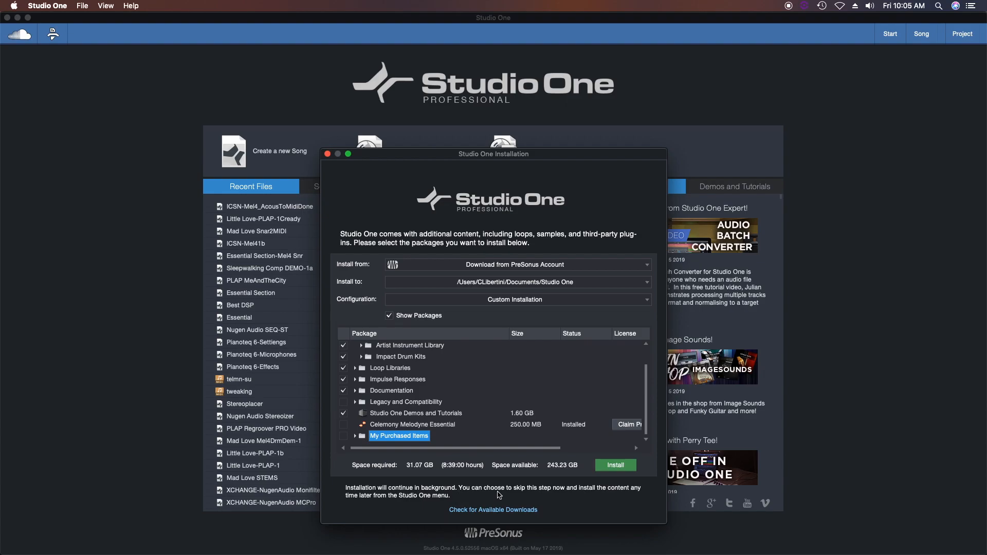
pyautogui.moveTo(627, 501)
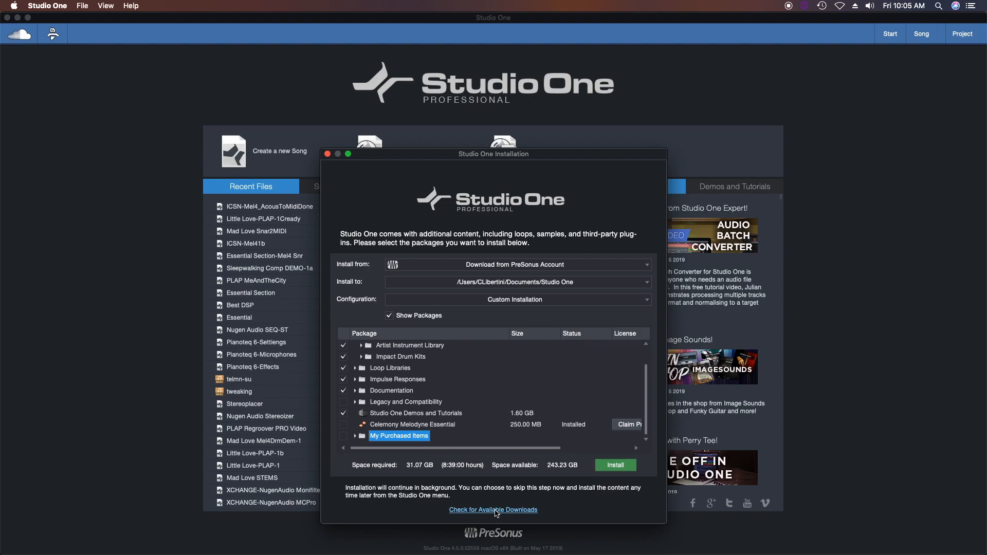
pyautogui.moveTo(636, 501)
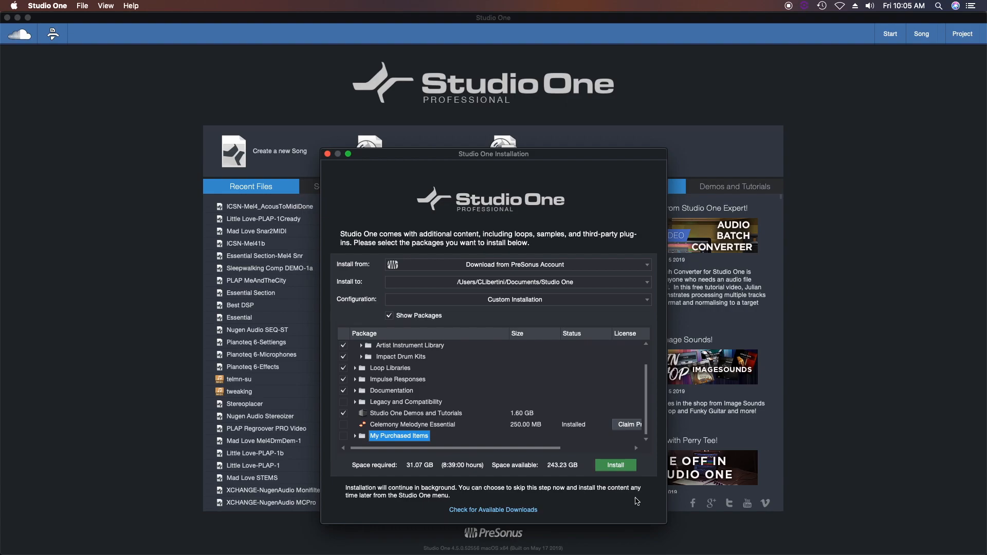
pyautogui.moveTo(663, 207)
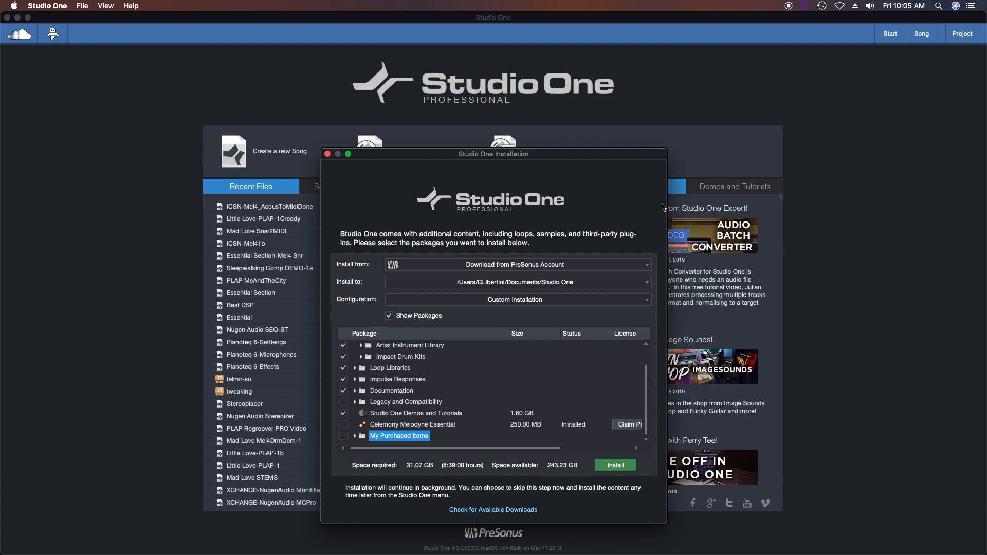
pyautogui.moveTo(627, 180)
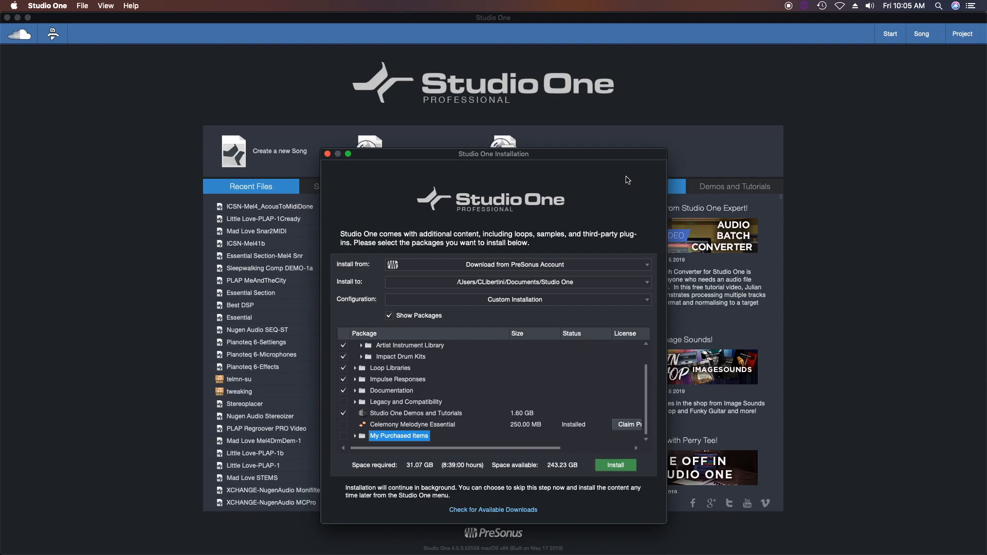
pyautogui.moveTo(335, 161)
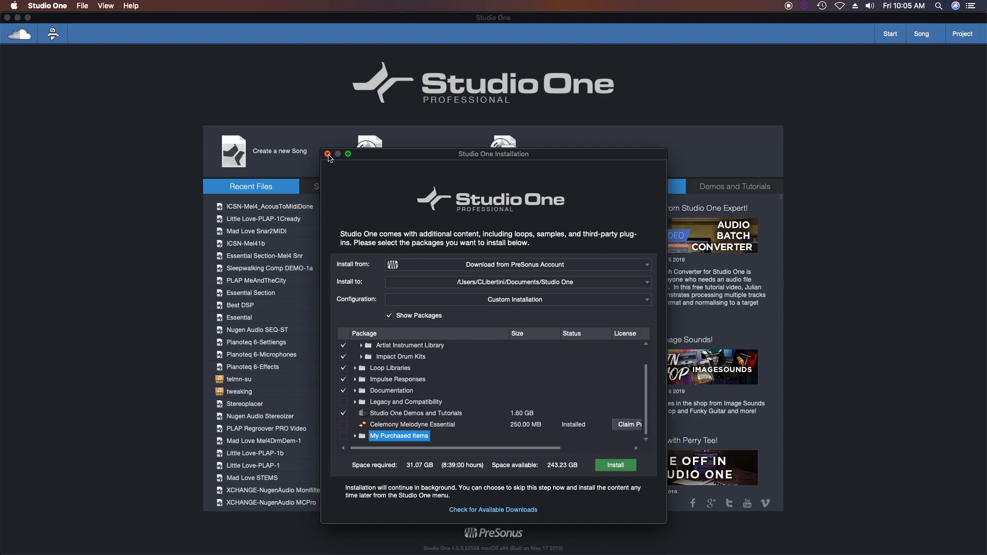
pyautogui.moveTo(727, 39)
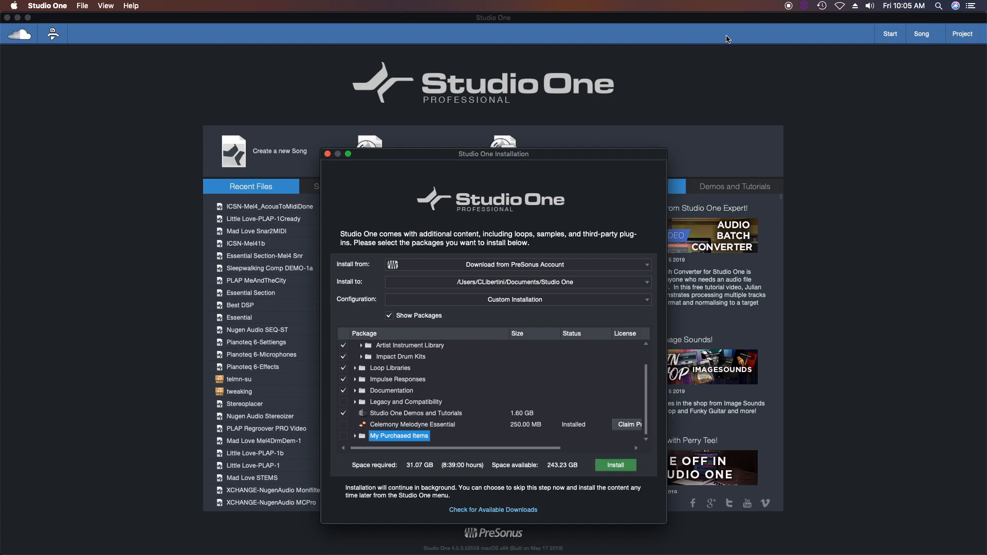